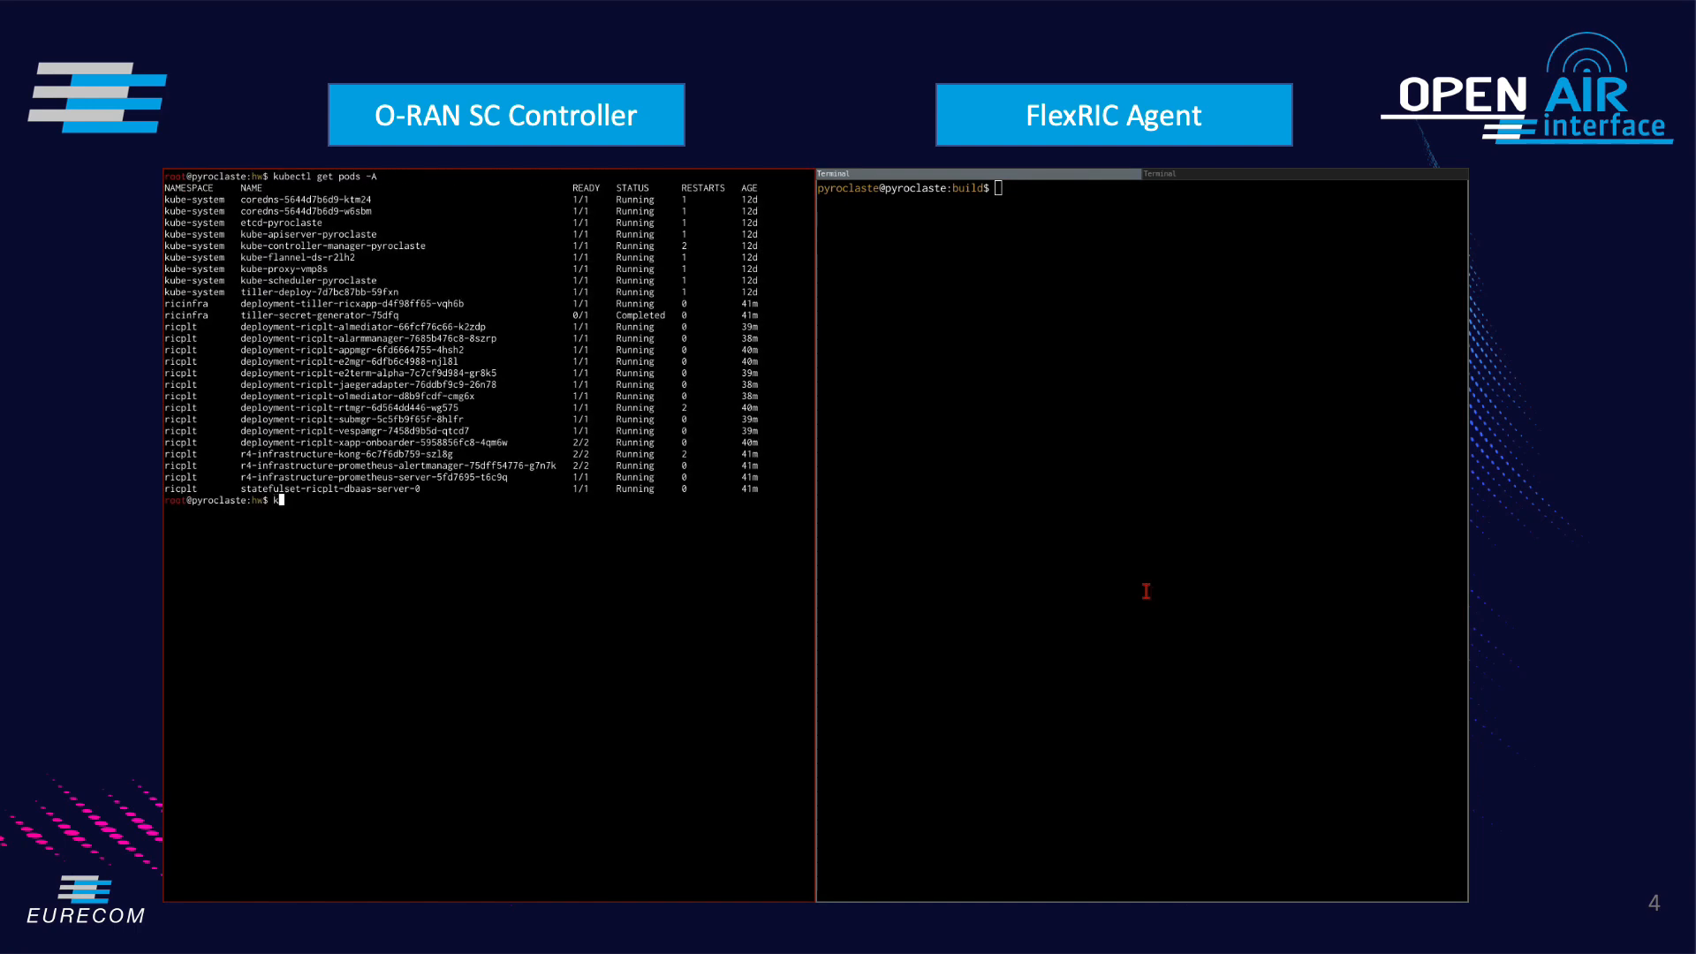
Follow the e2mgr pod's logs in the ricplt namespace using kubectl logs -f
text(kubectl logs)
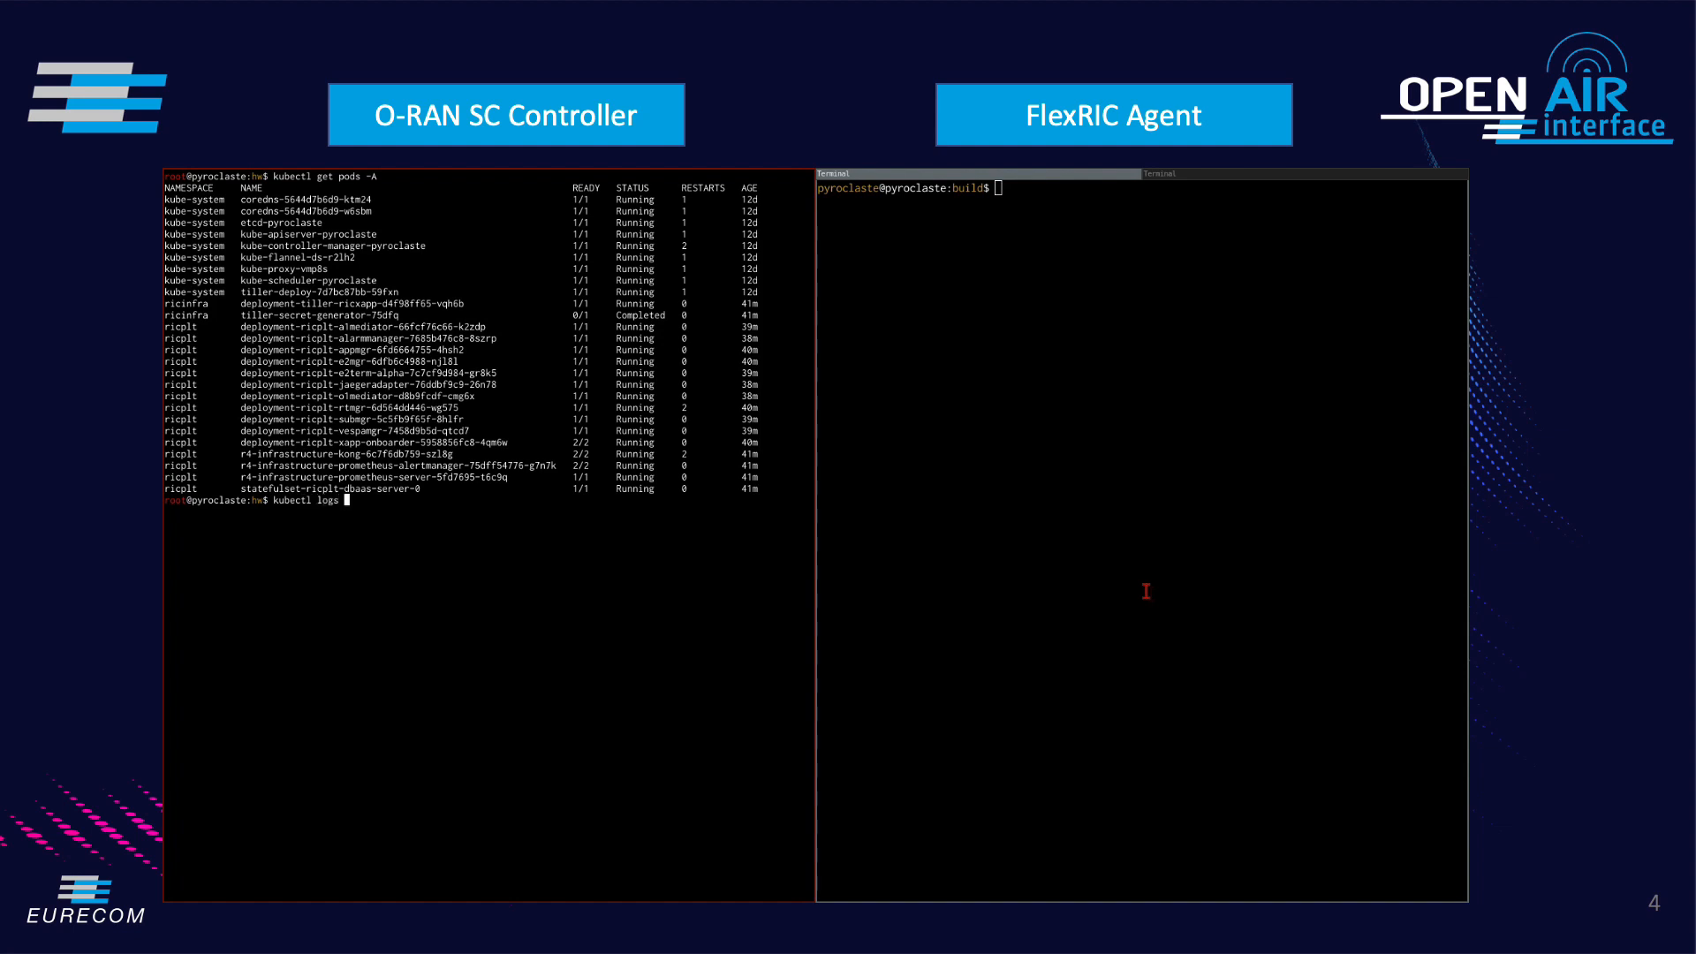
text(-nricplt)
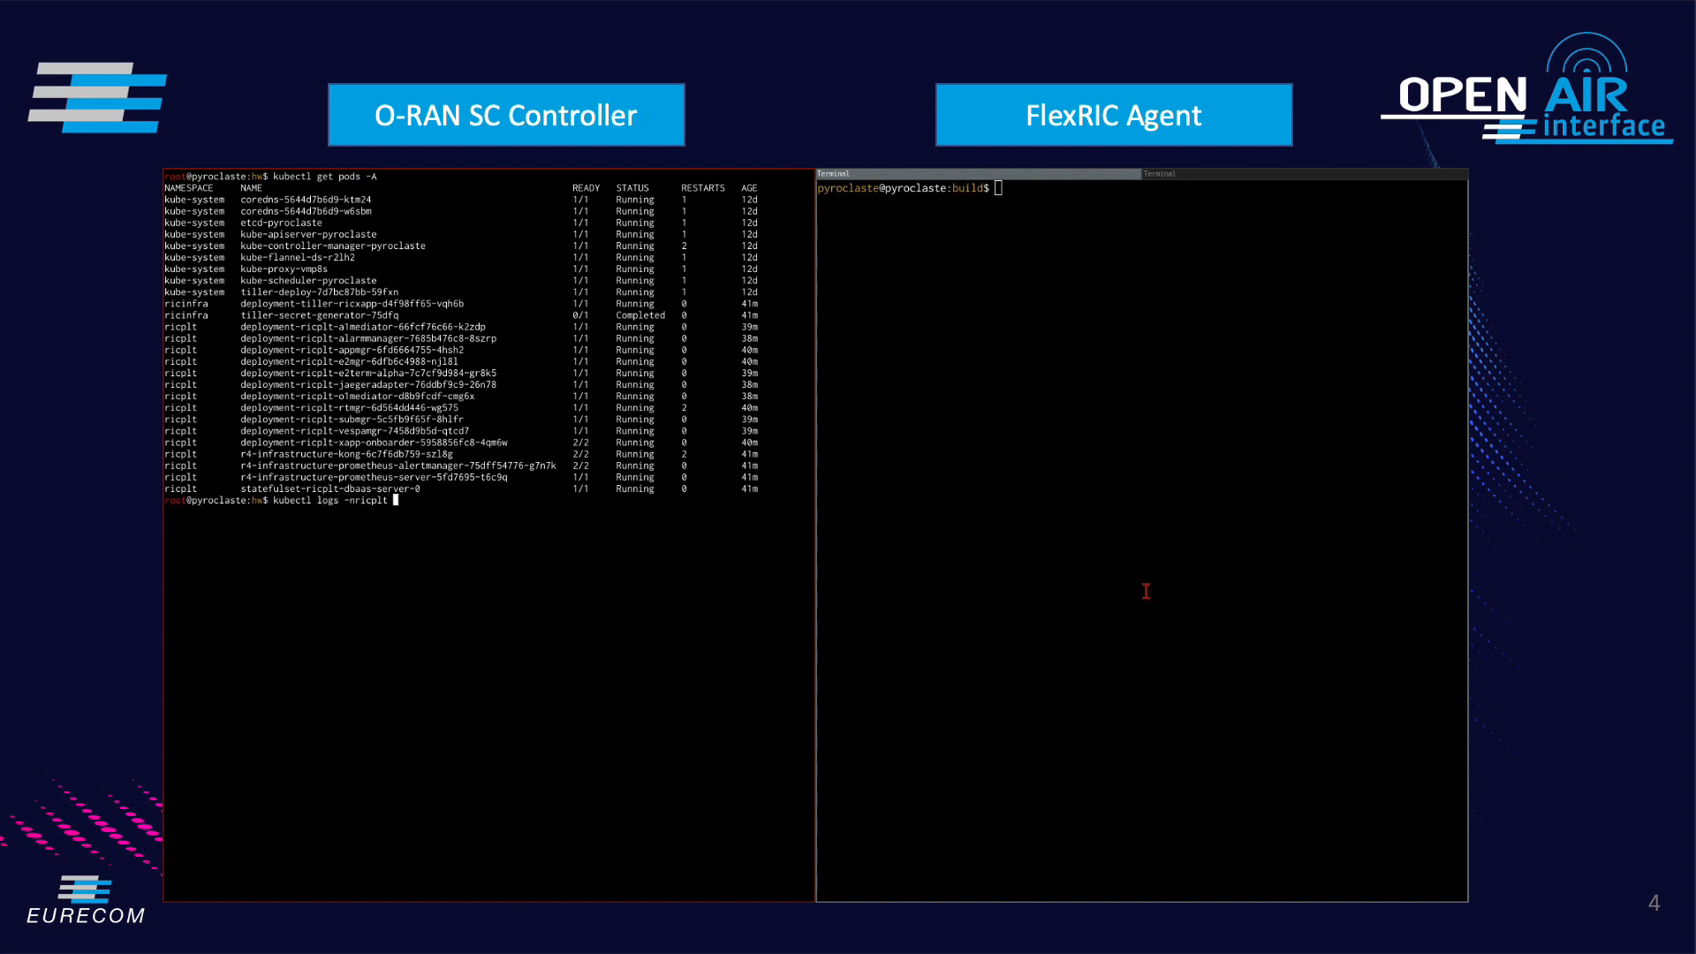
text(-f)
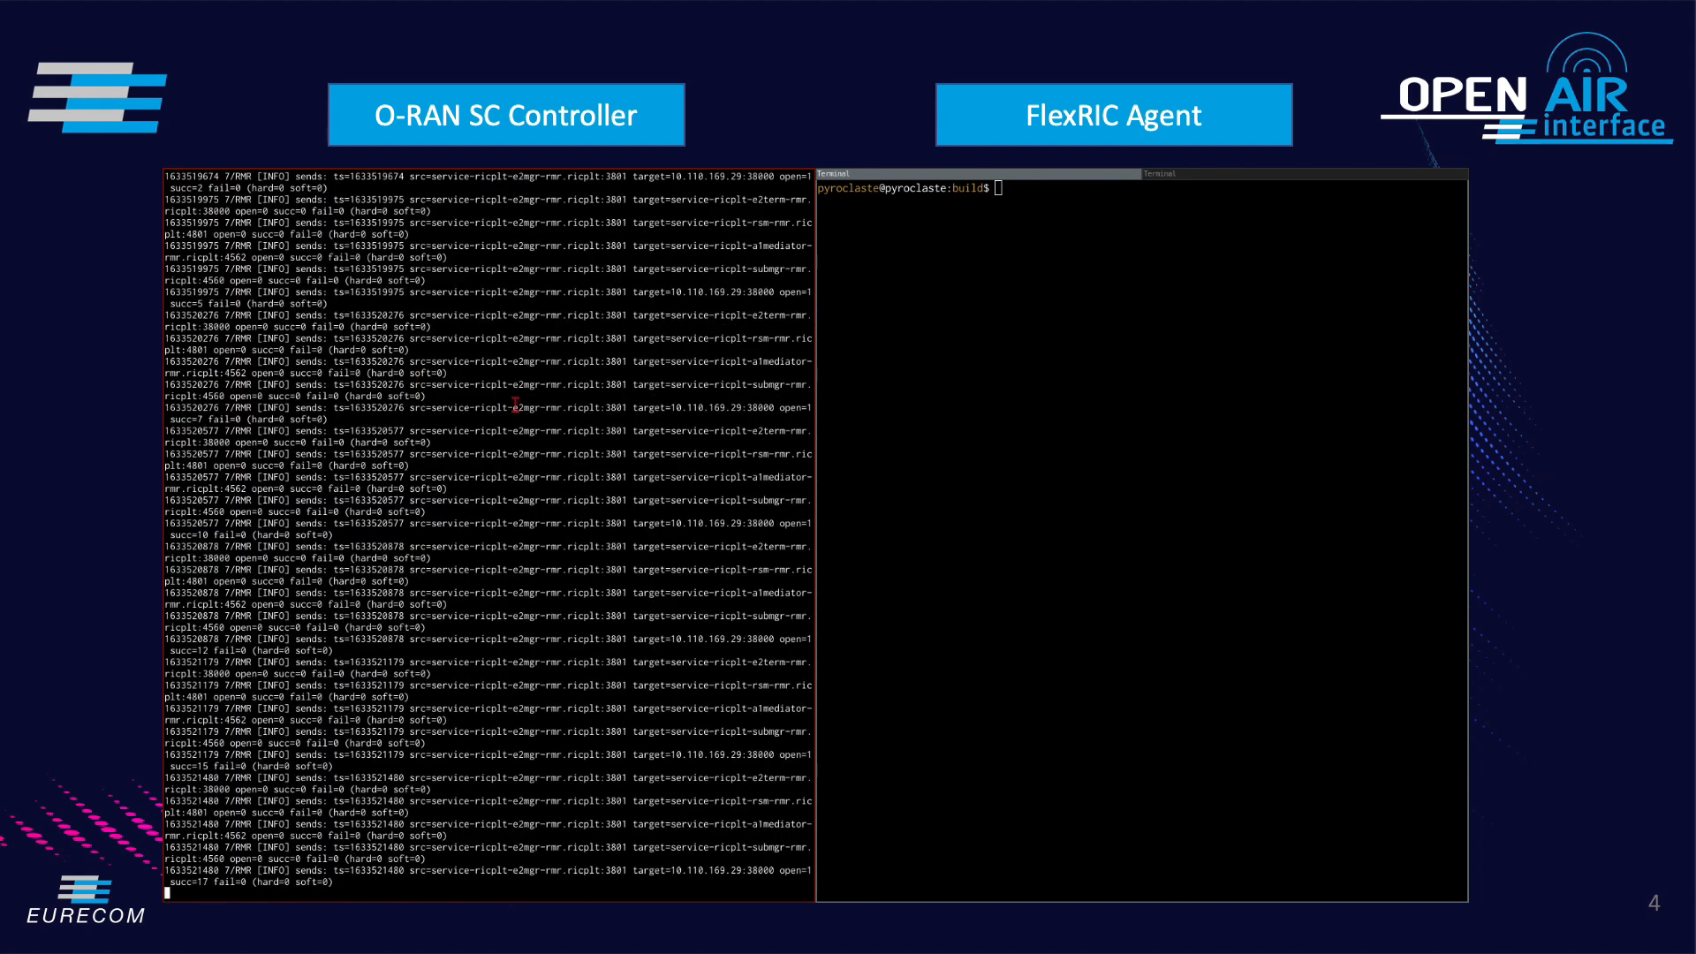
Launch ./test/sm_asn1_hw/e2sm_hw_agent and scroll the E2 manager log to confirm setup
text(./test/sm_asn1_hw/e2sm_hw_agent)
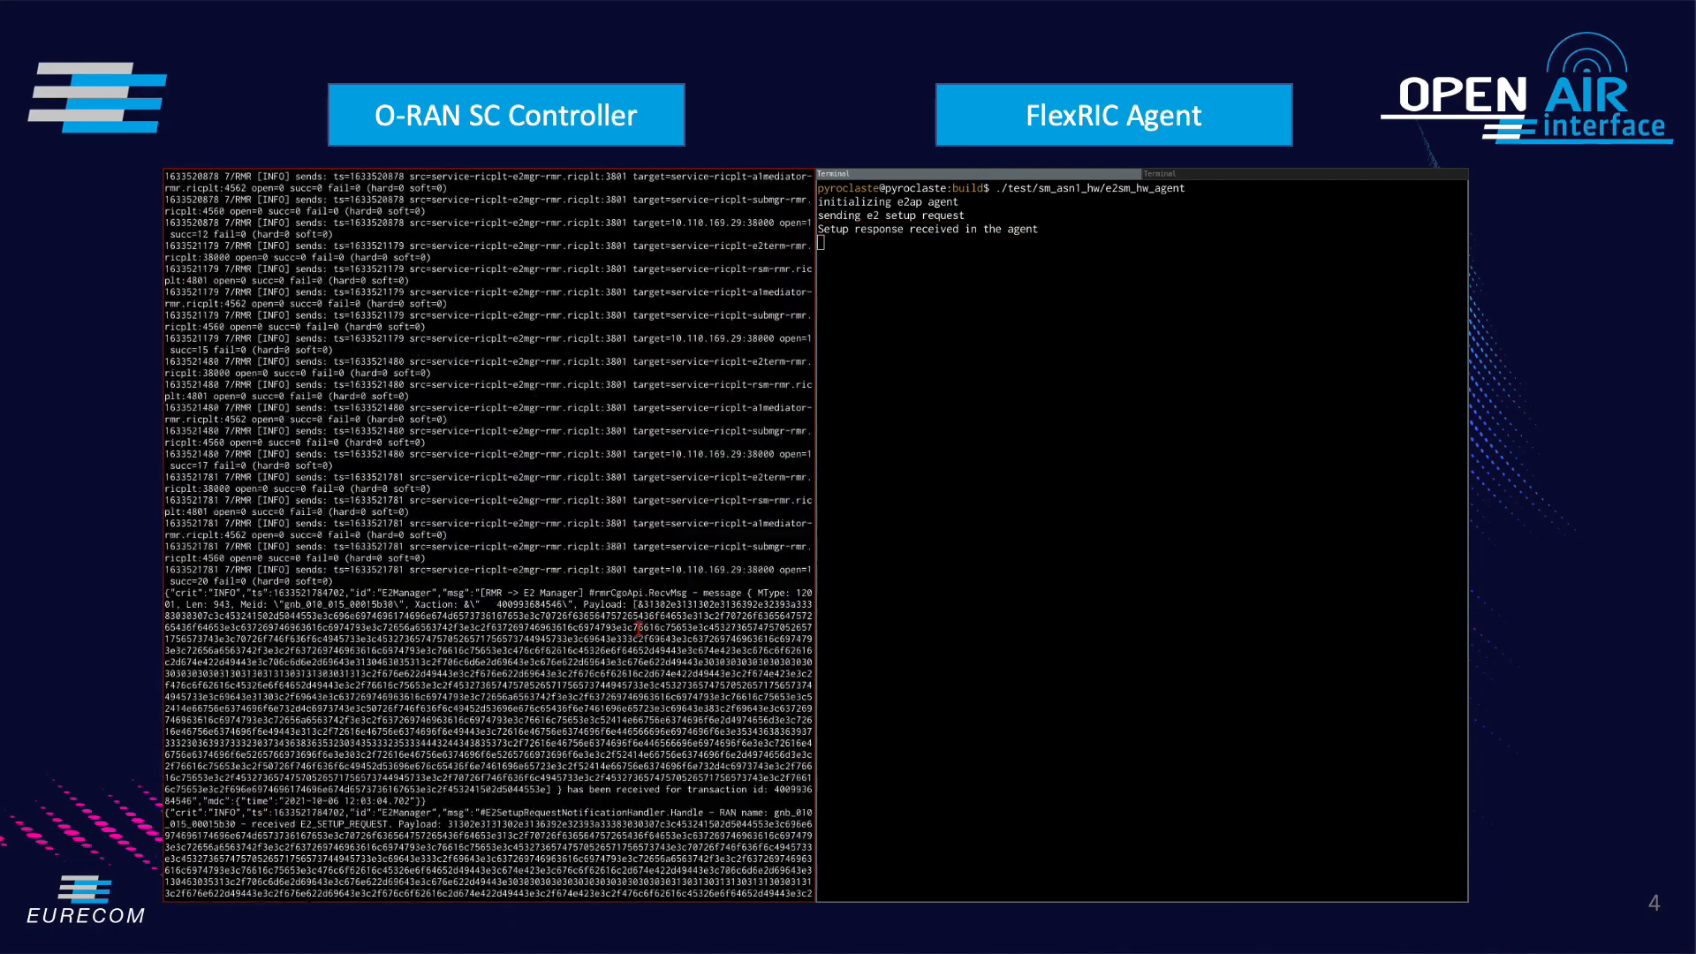
scroll(down, 3)
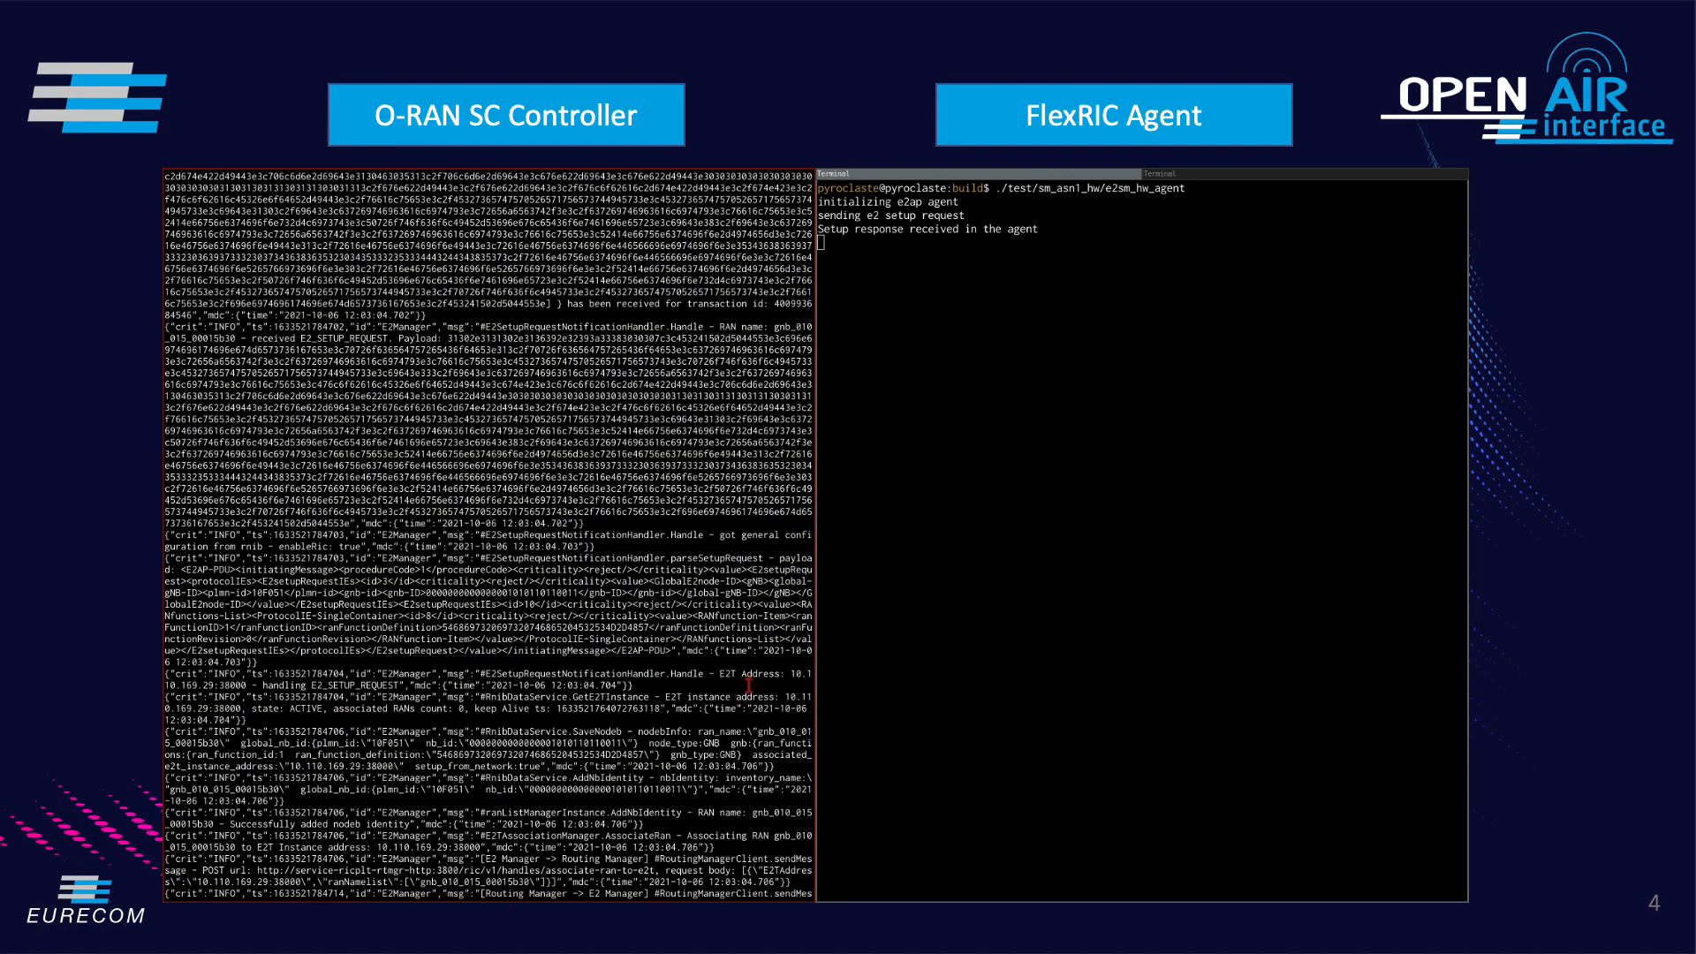
scroll(down, 3)
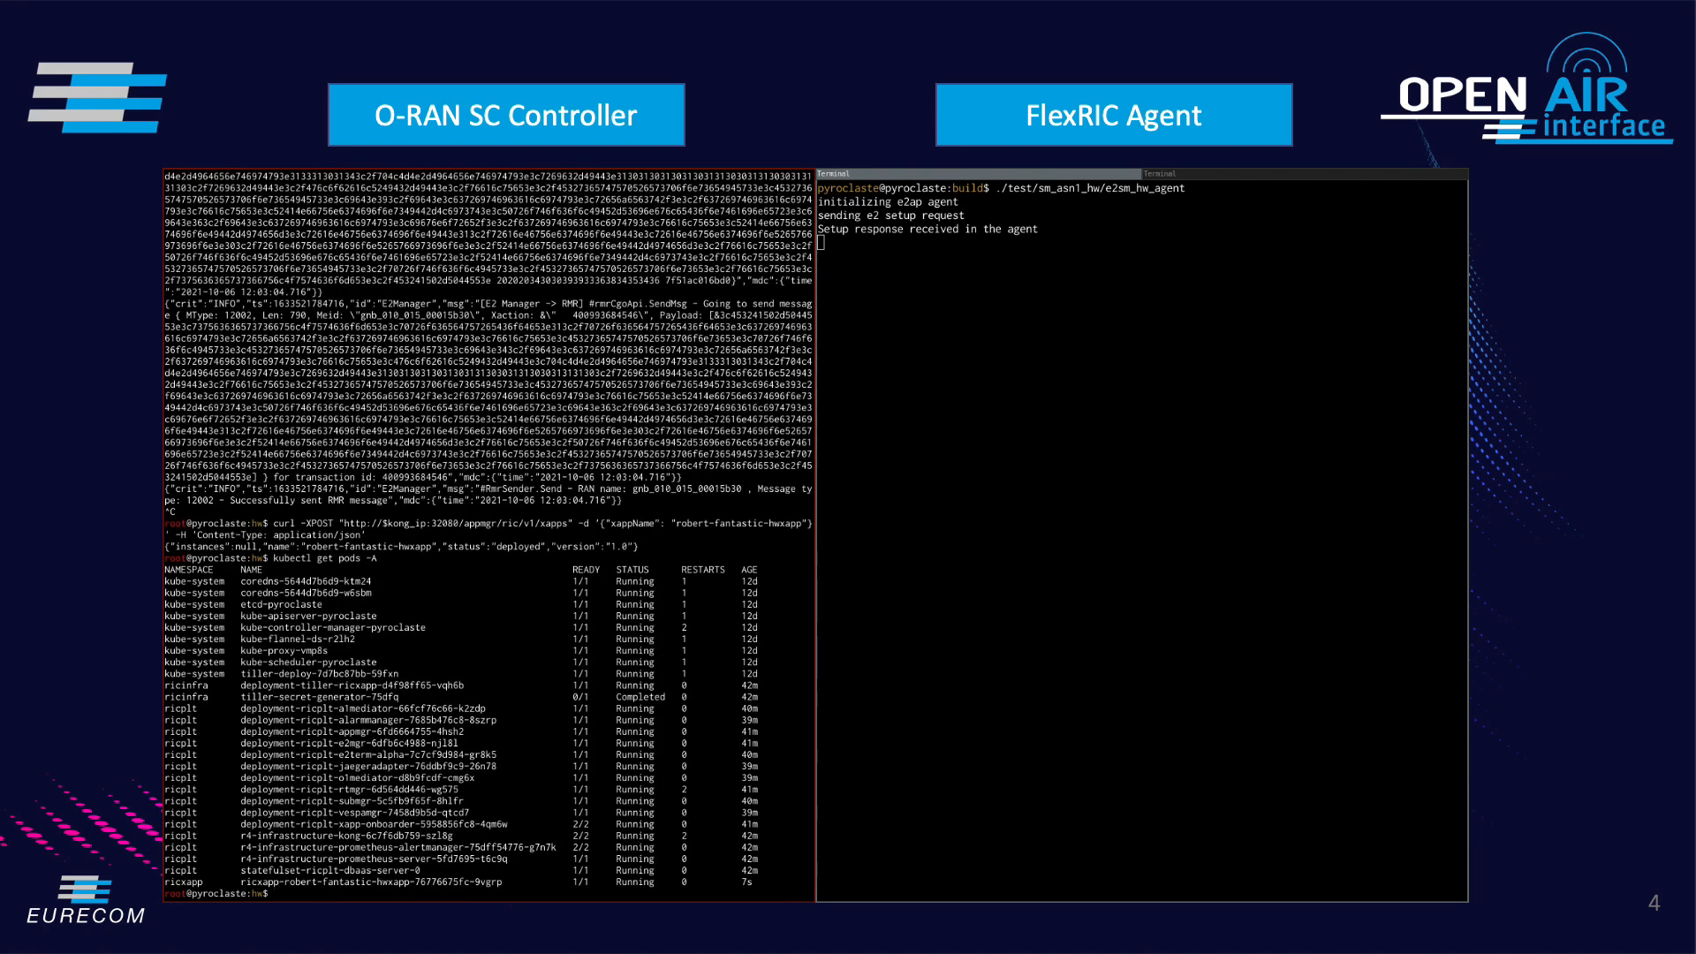
Start typing a new kubectl logs command
text(kubectl logs -)
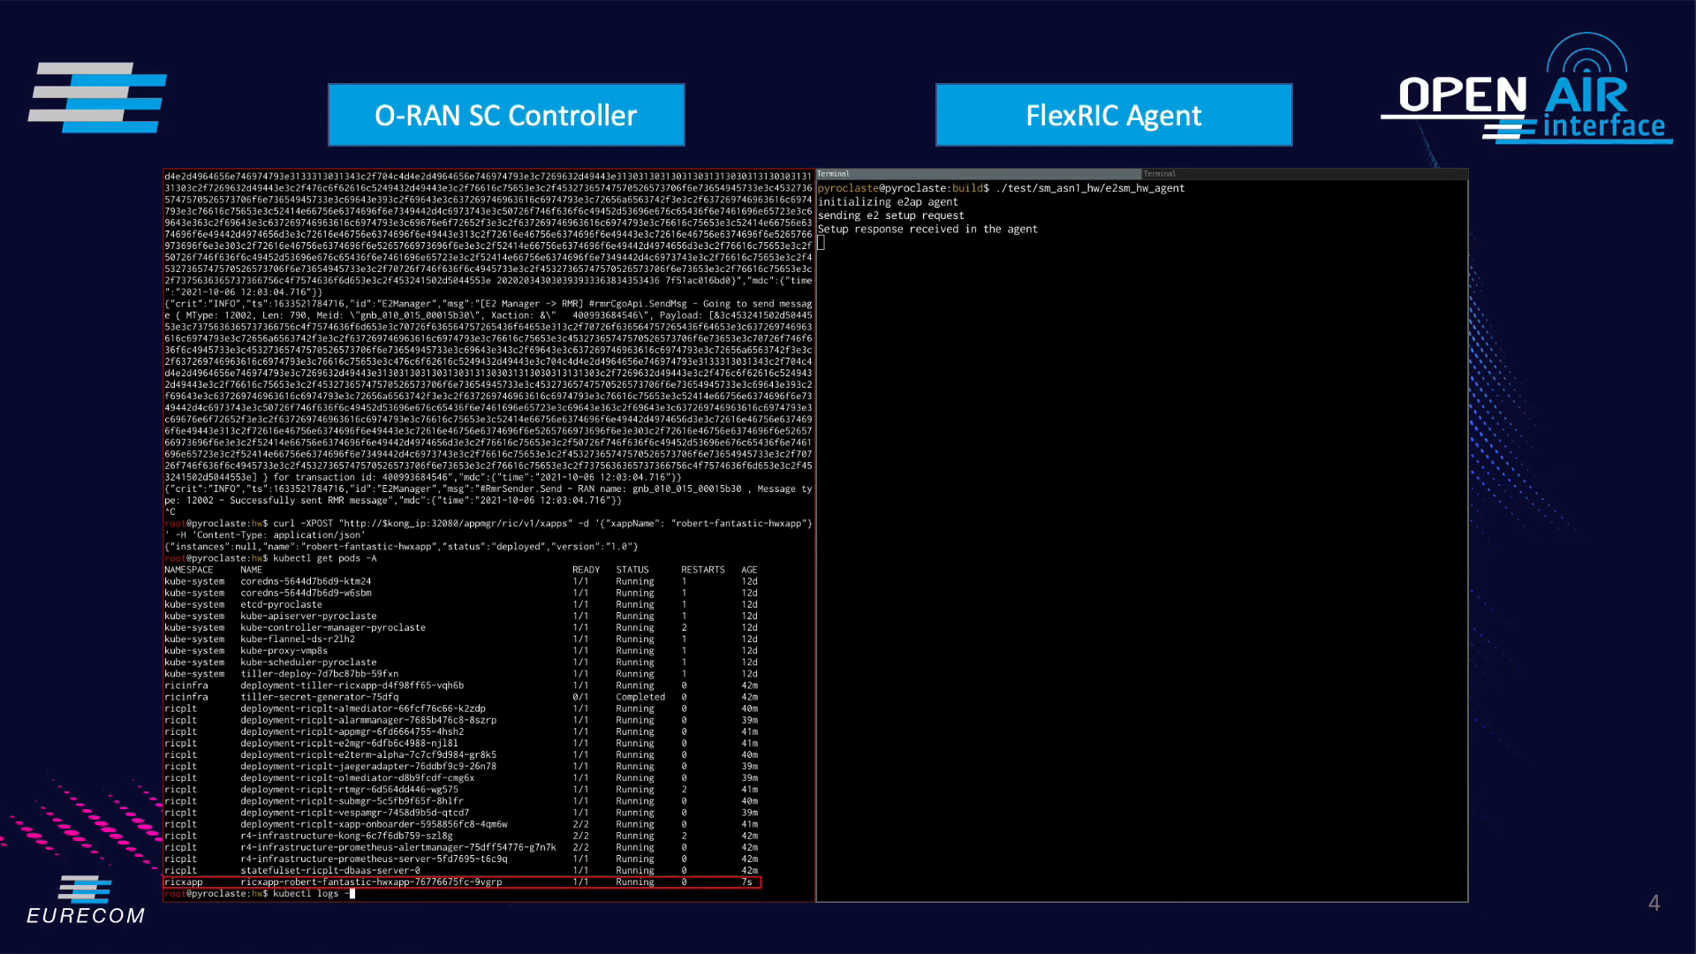
text(nricxa)
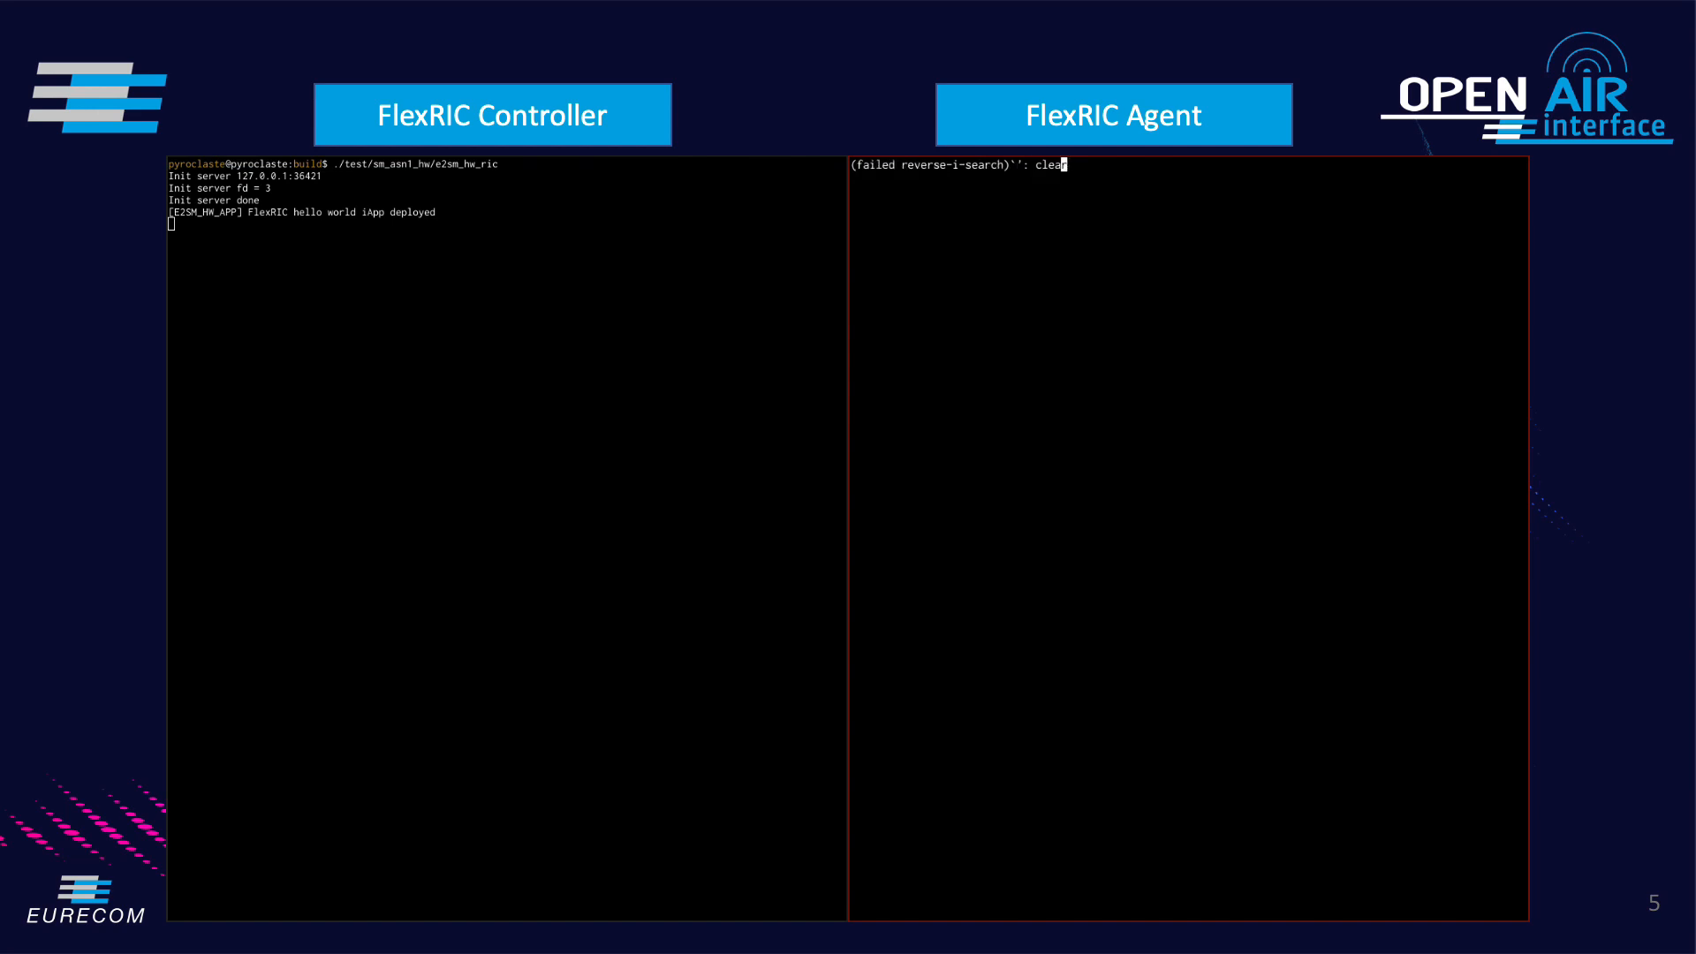
Launch the hello-world agent ./test/sm_asn1_hw/e2sm_hw_agent beside the controller
text(./test/sm_asn1_hw/e2sm_hw_agent)
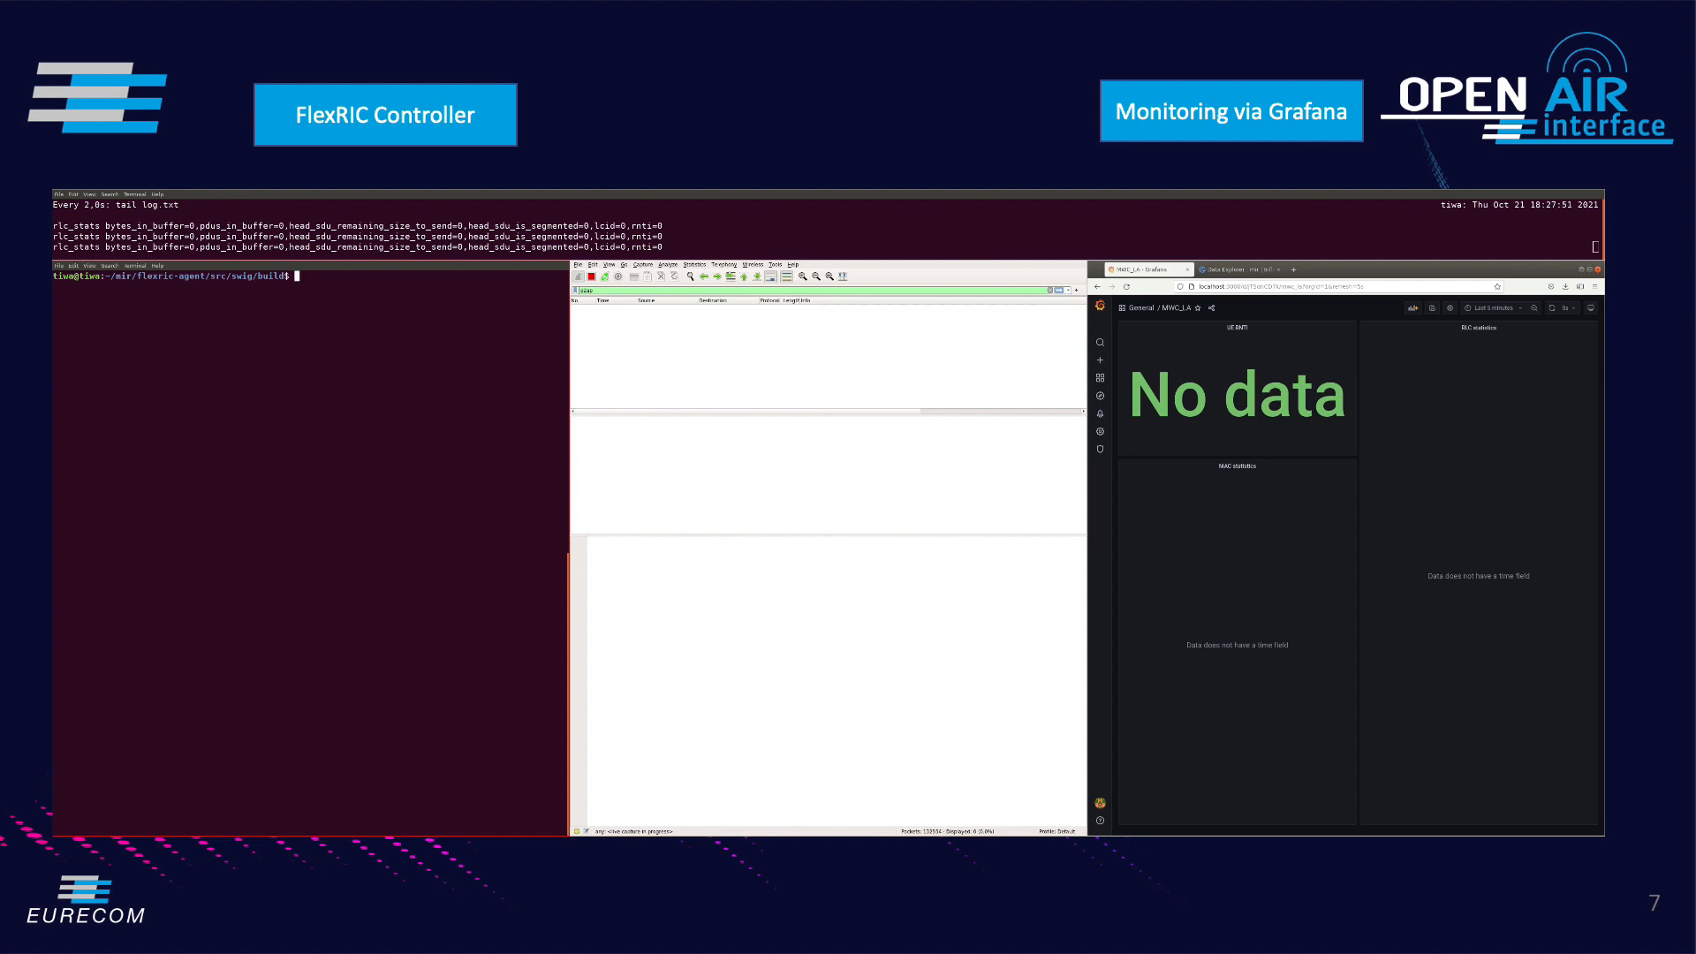
Start python3, run import flexric as ric, and begin entering ric.init
text(python3)
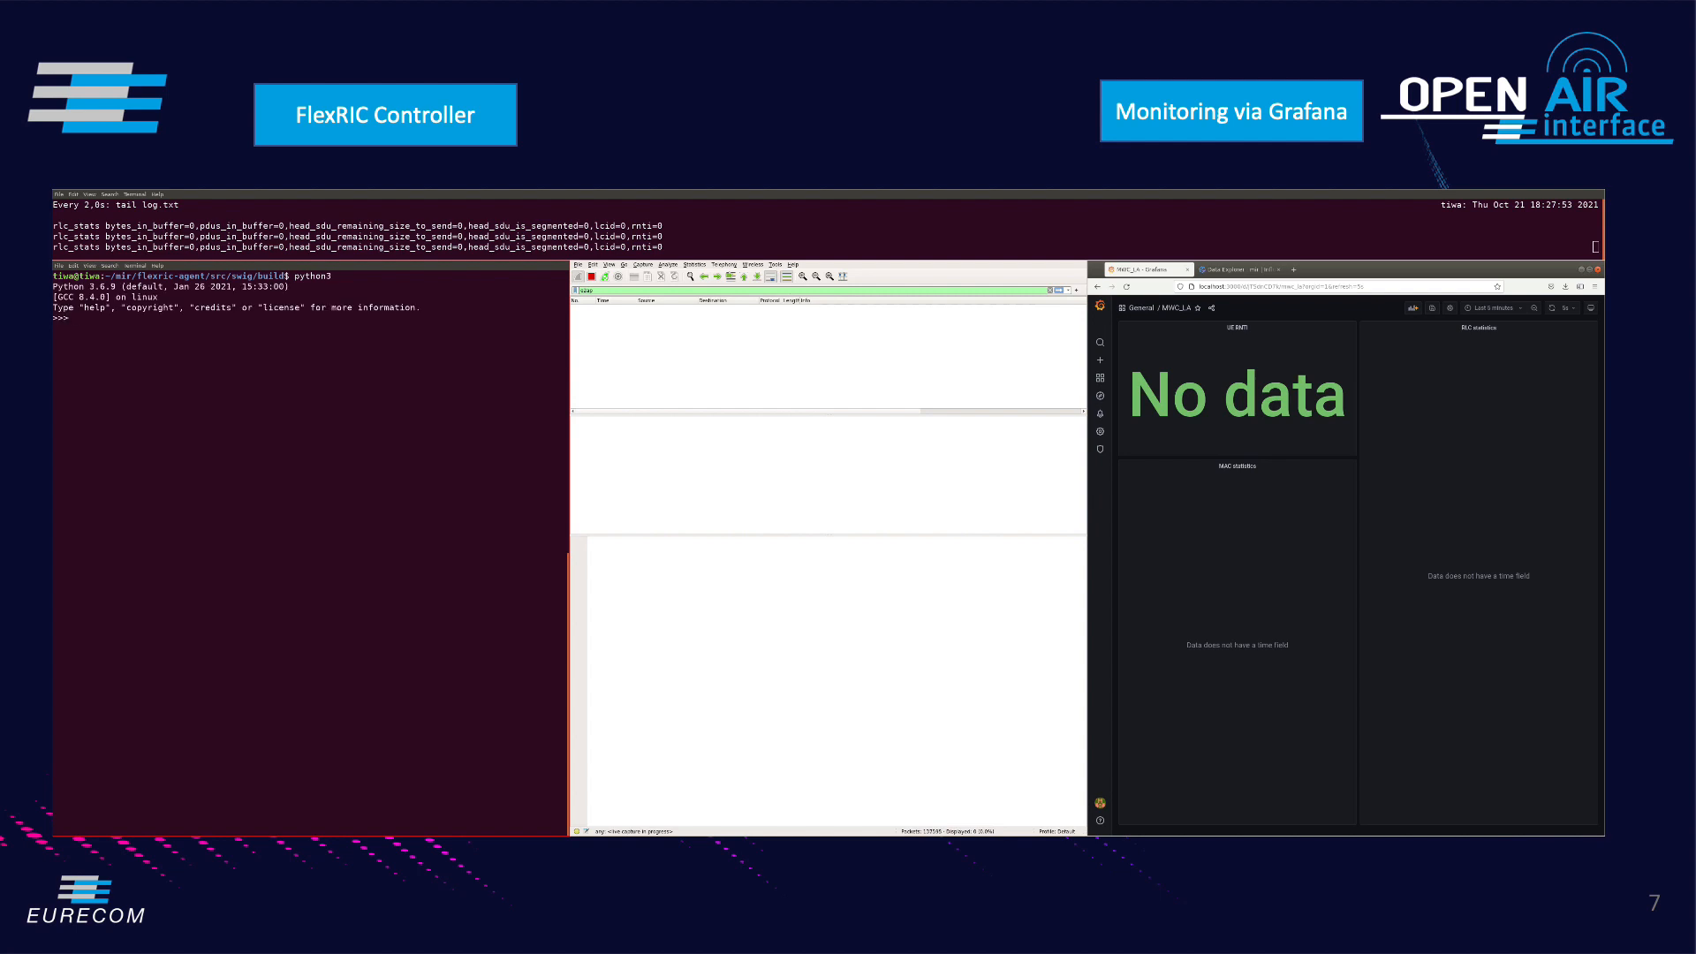
text(import flexric as)
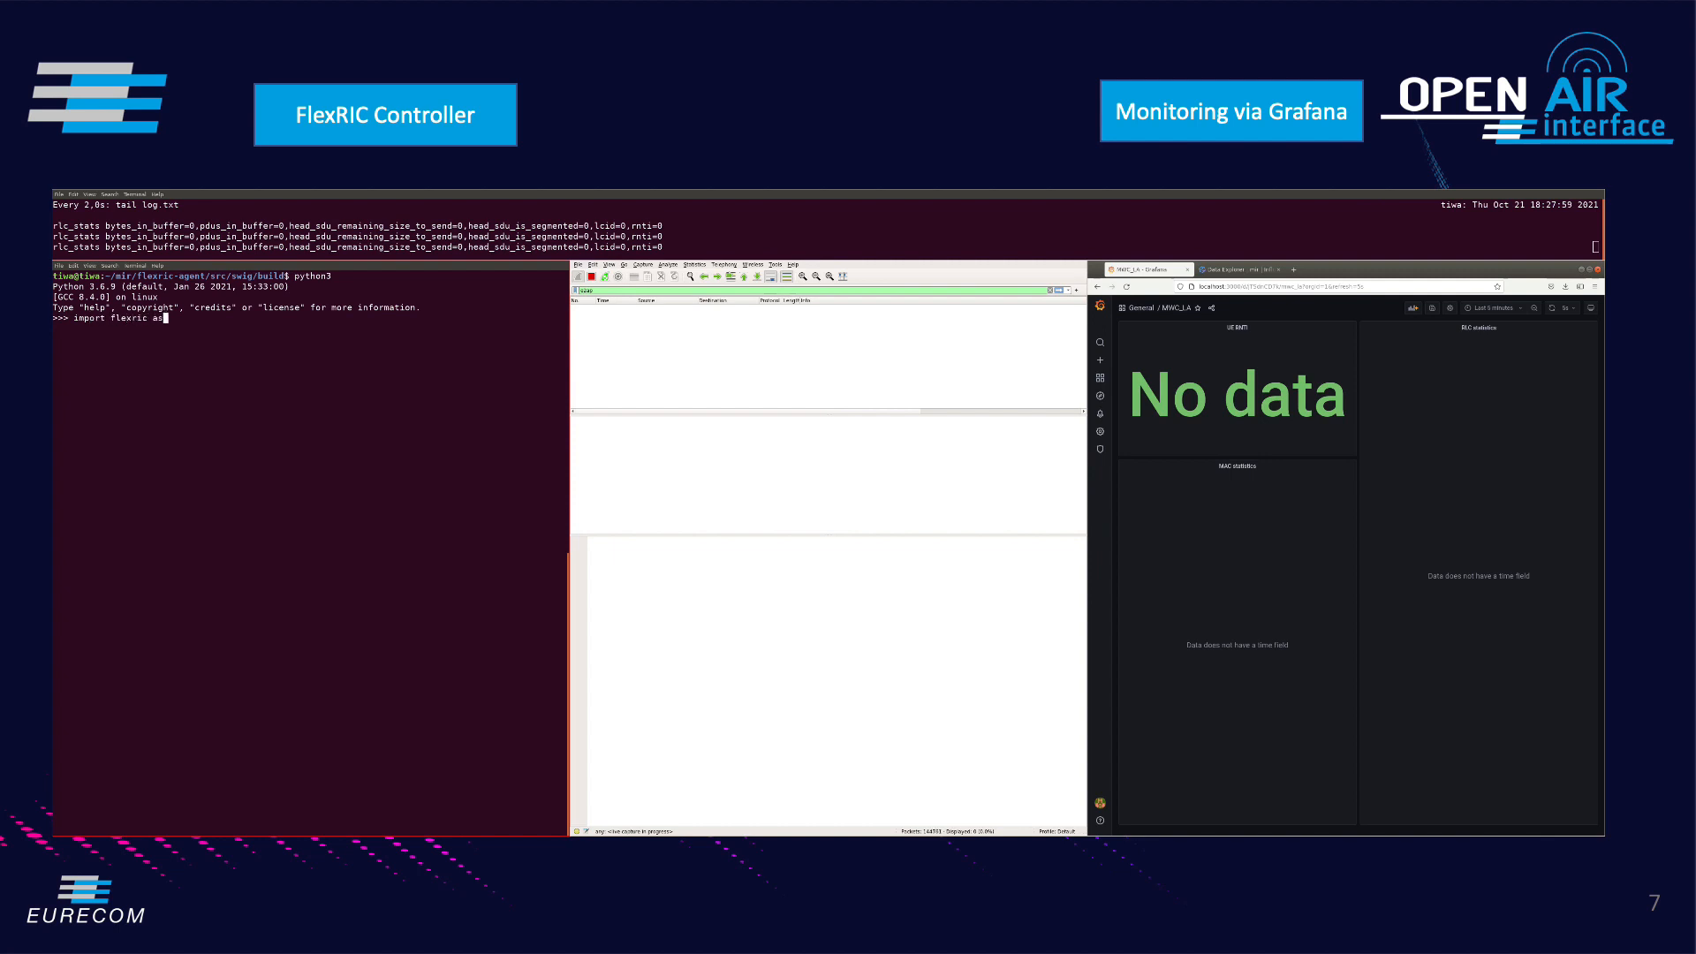
text(ric)
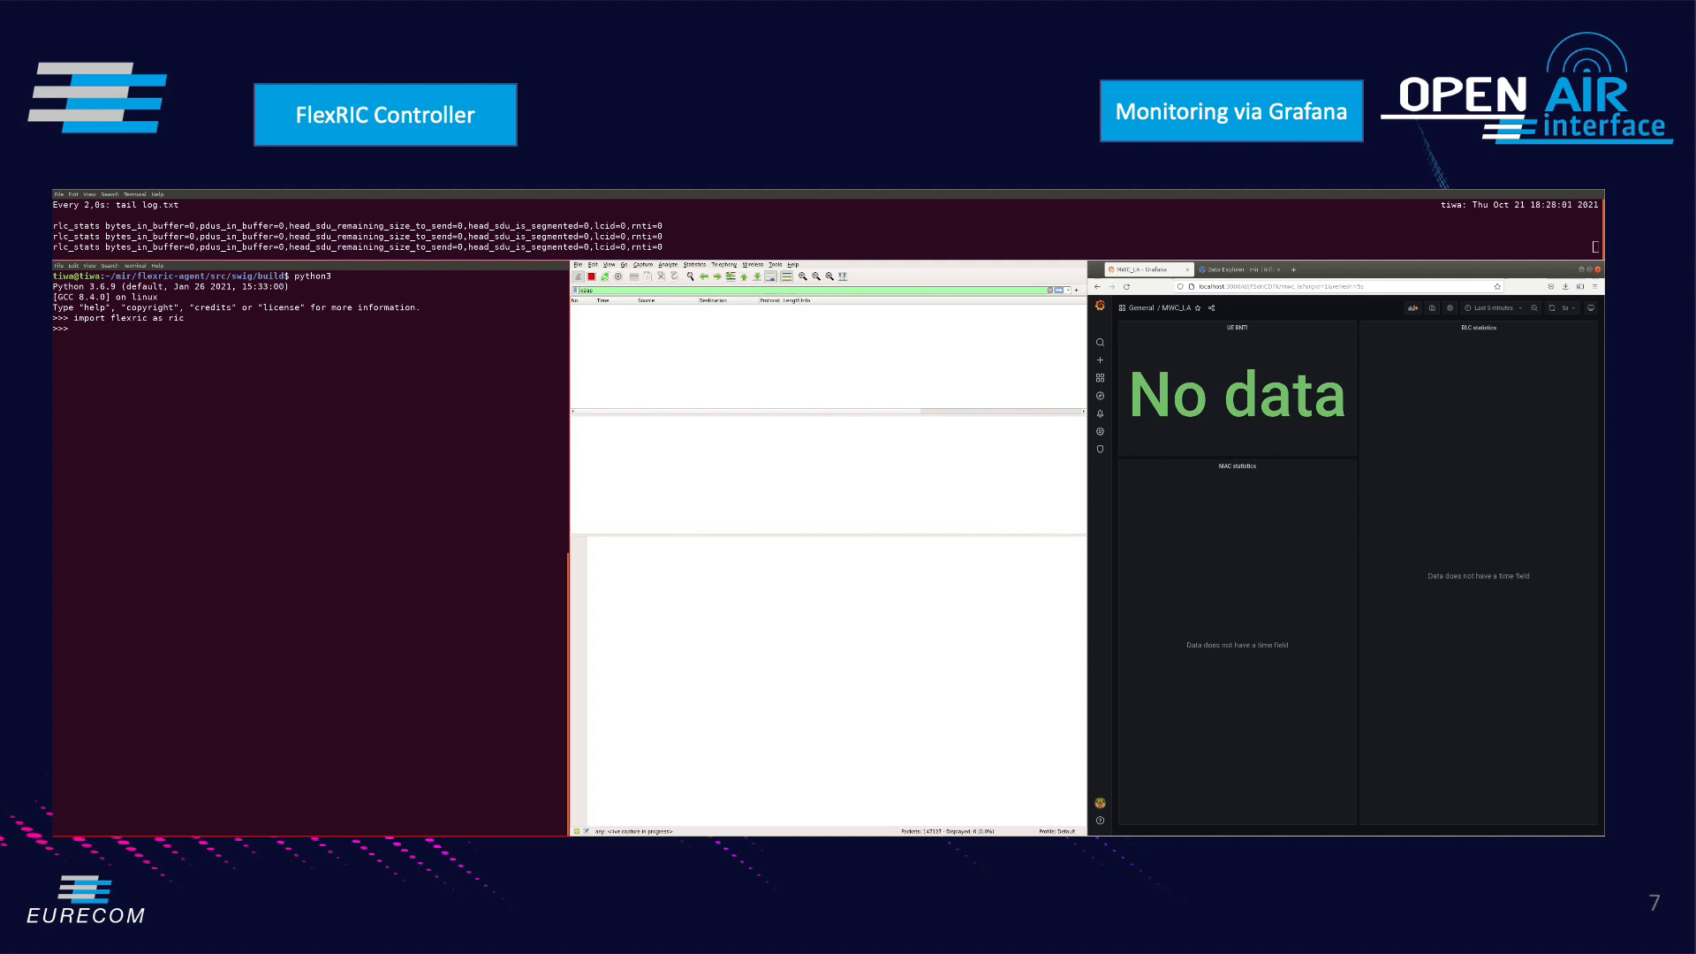
text(ric)
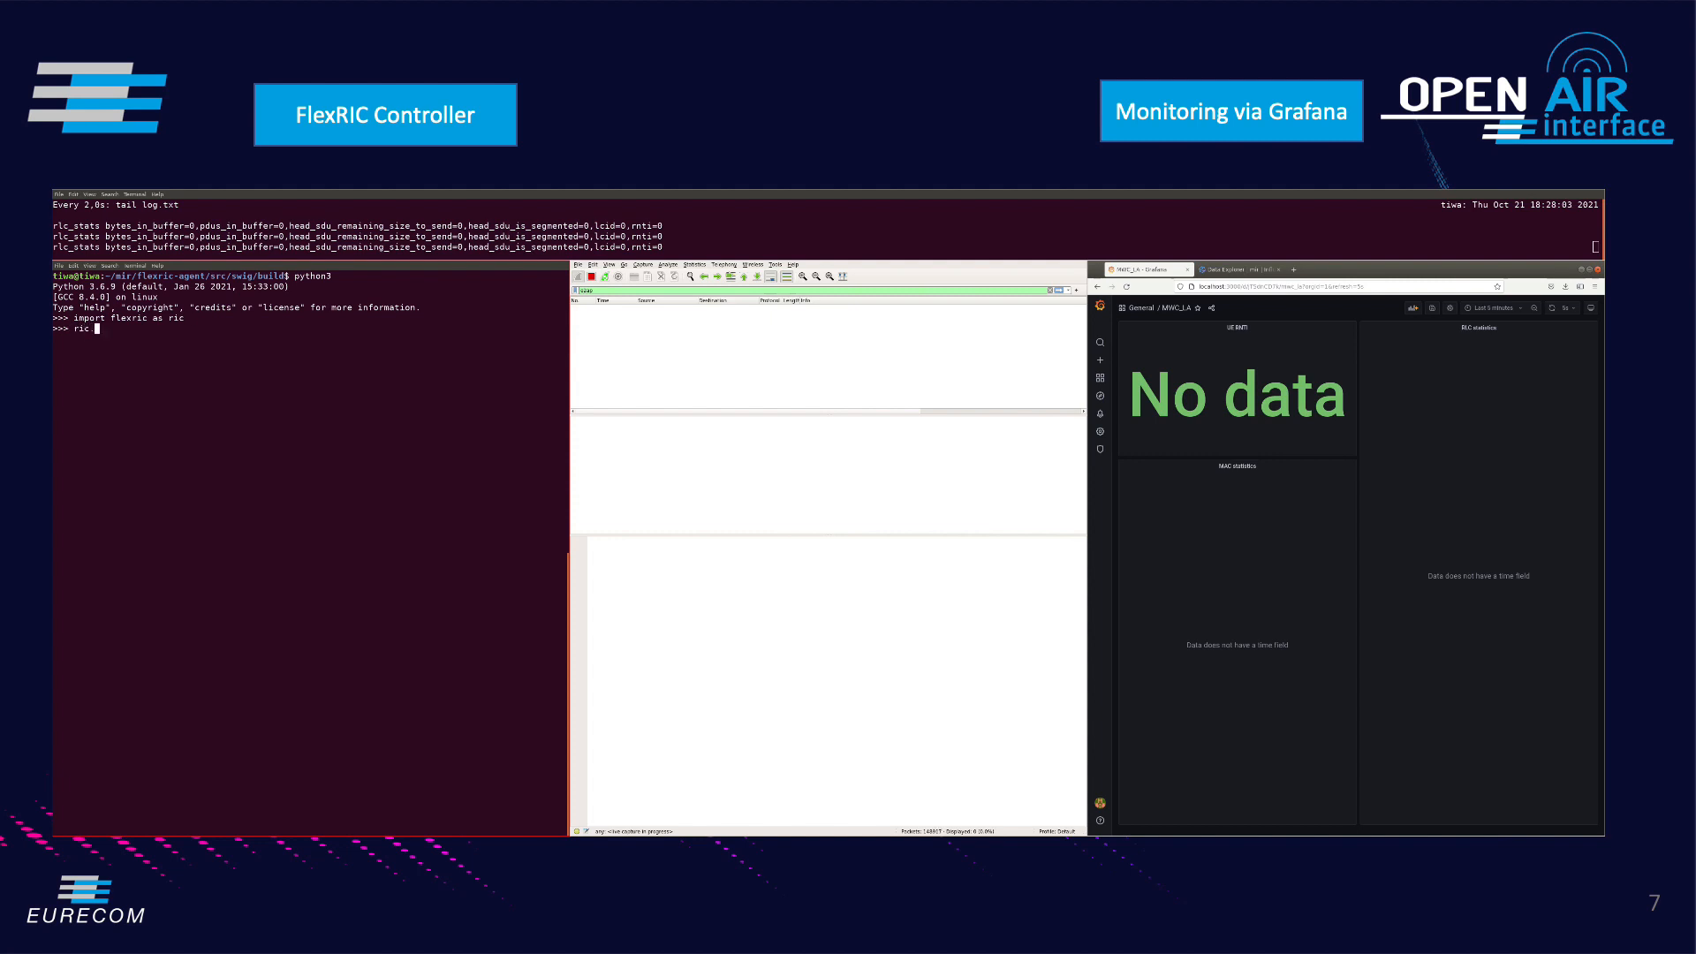
text(.init()
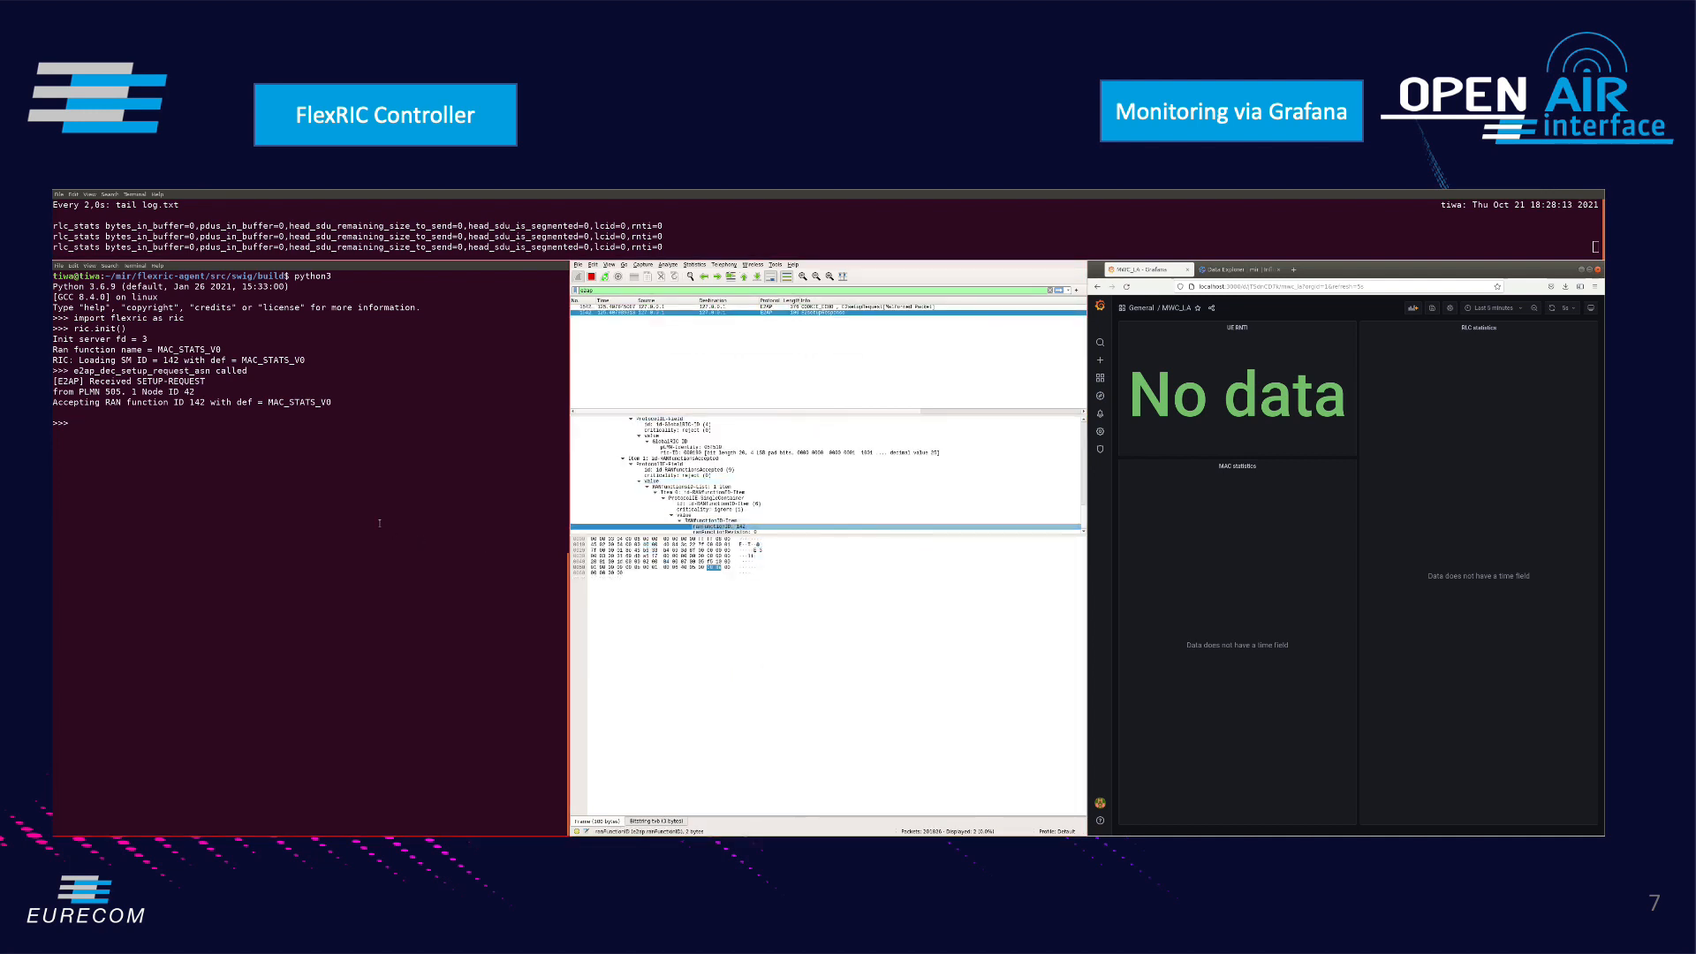
Initialise the RIC and subscribe to MAC statistics with ric.report_service(142)
text(ric.report_service(1)
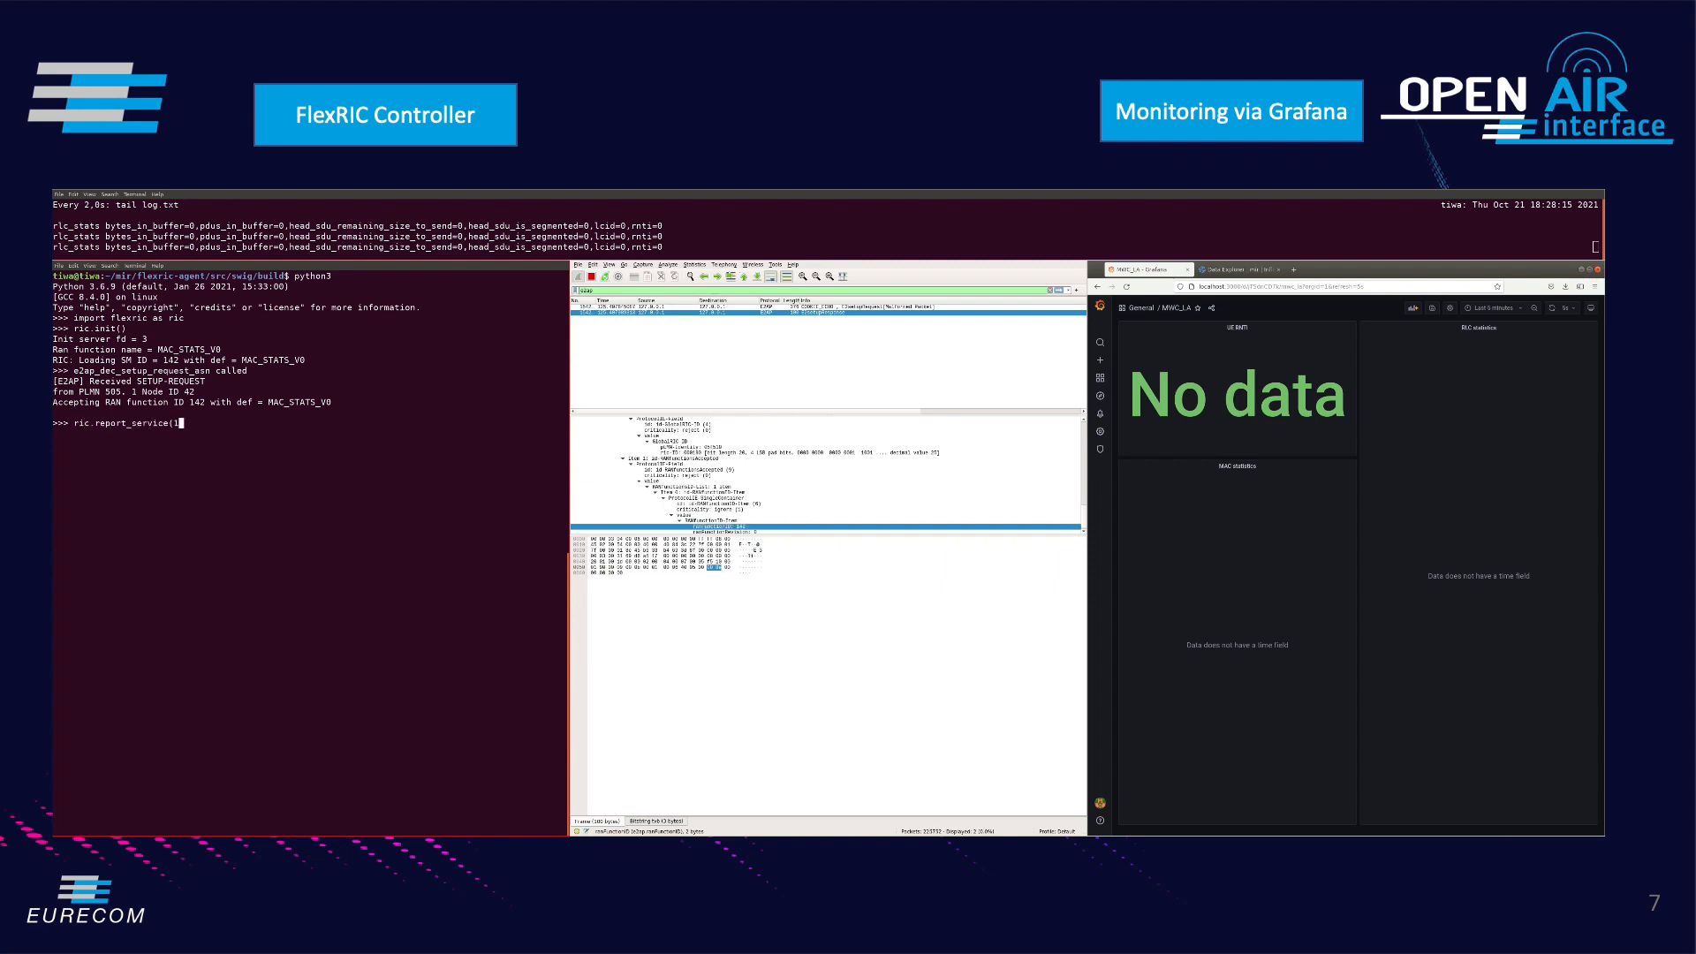
text(42))
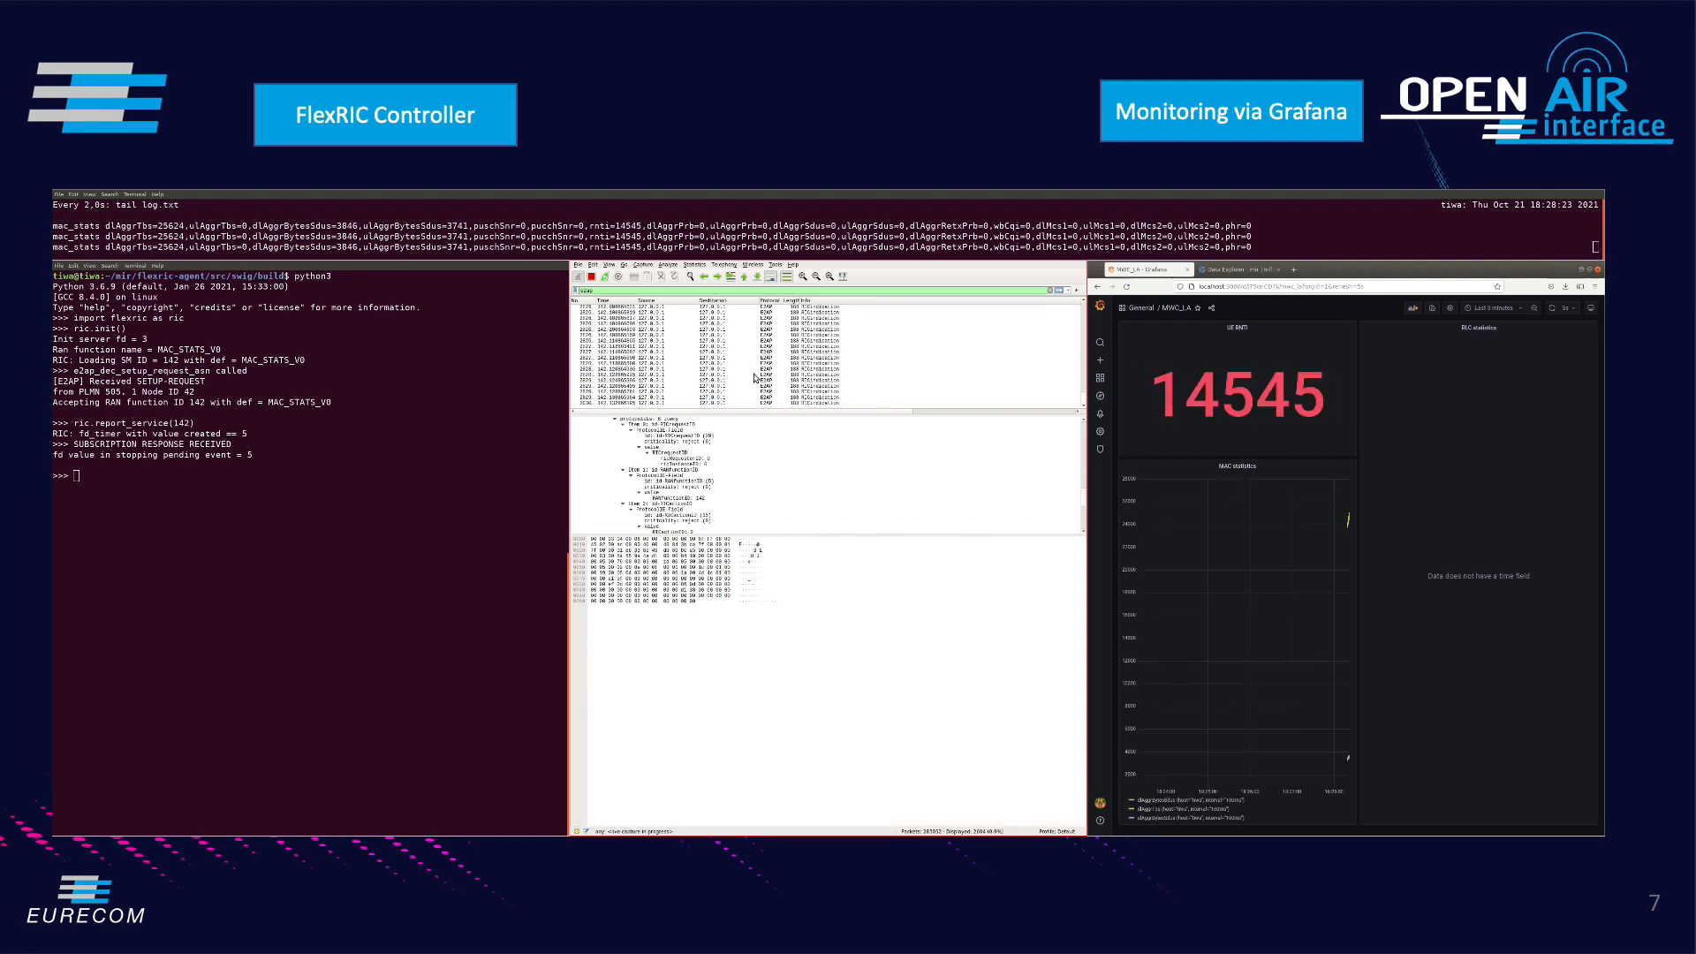
click(757, 380)
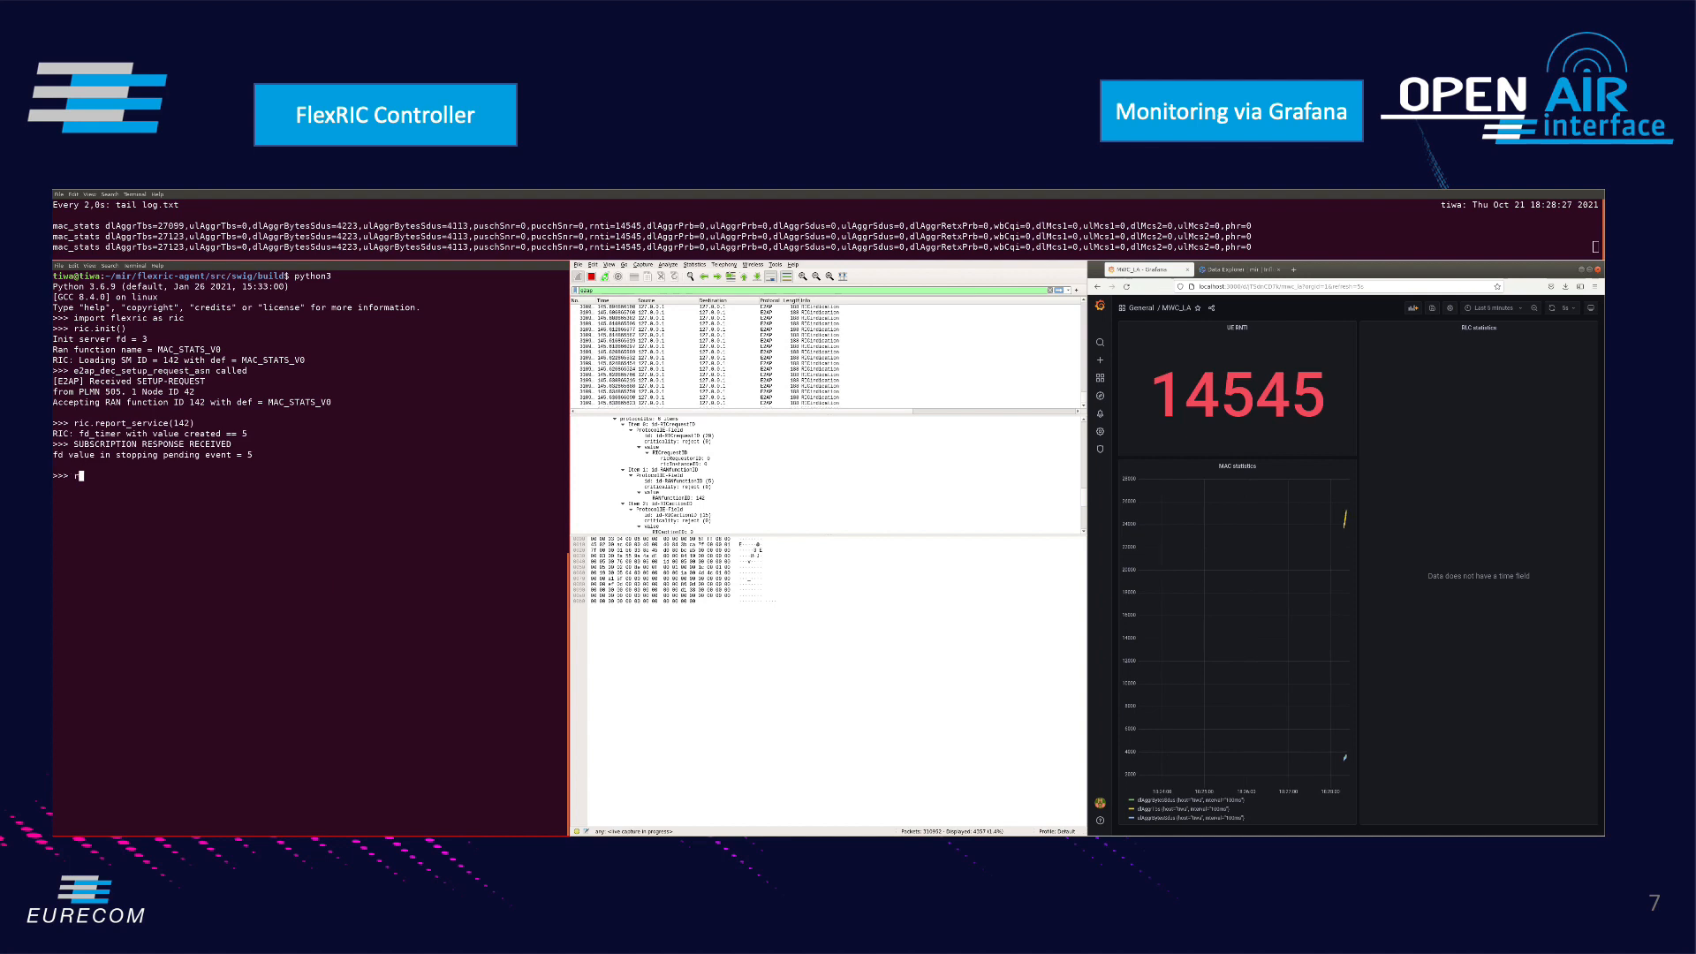
text(ric.)
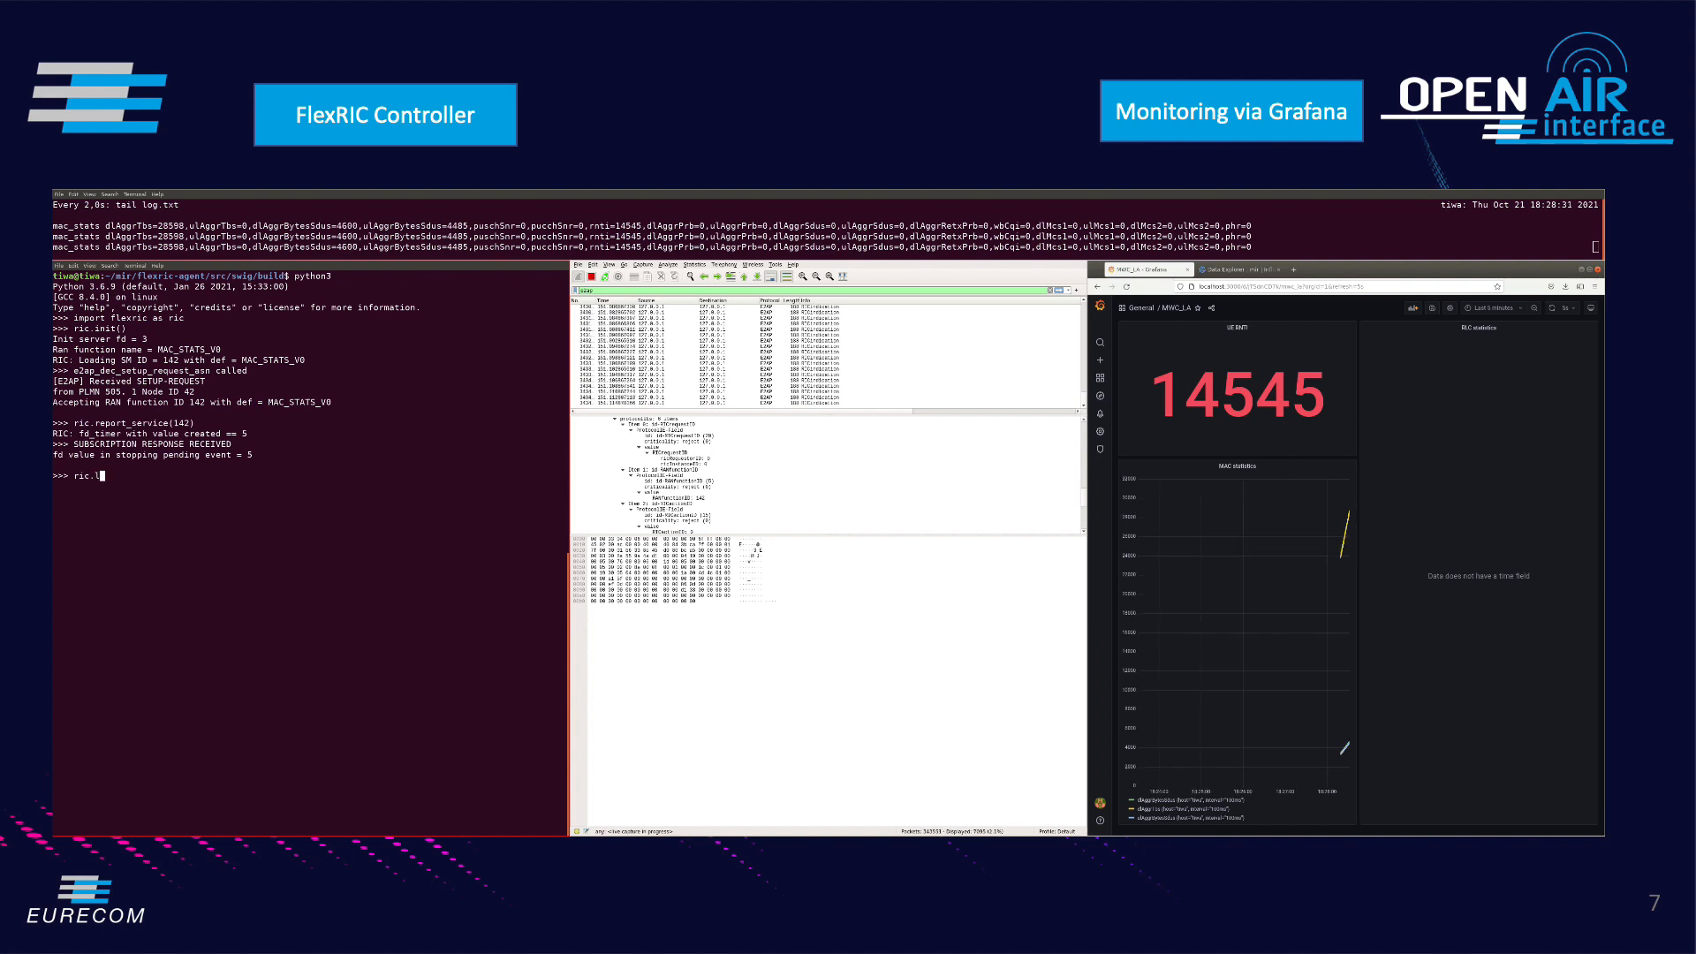
Load librlc_sm.so with ric.load_sm, registering RLC_STATS_V0 as SM ID 143
text(load_sm()
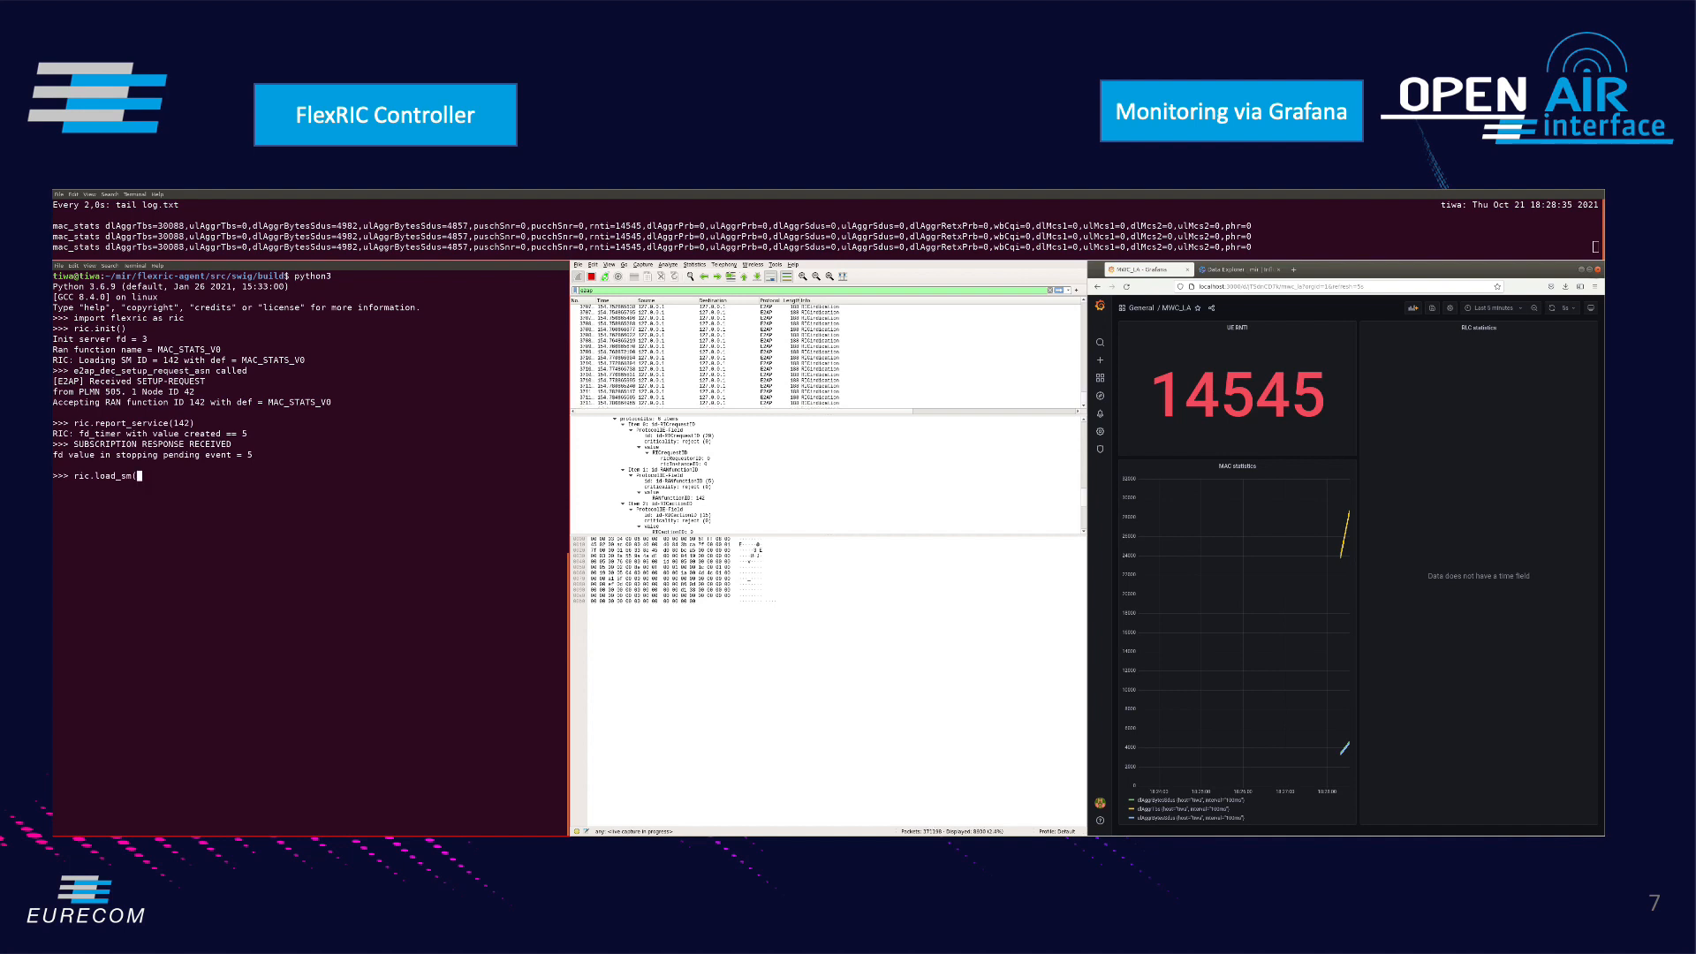
text("librlc_sm.so)
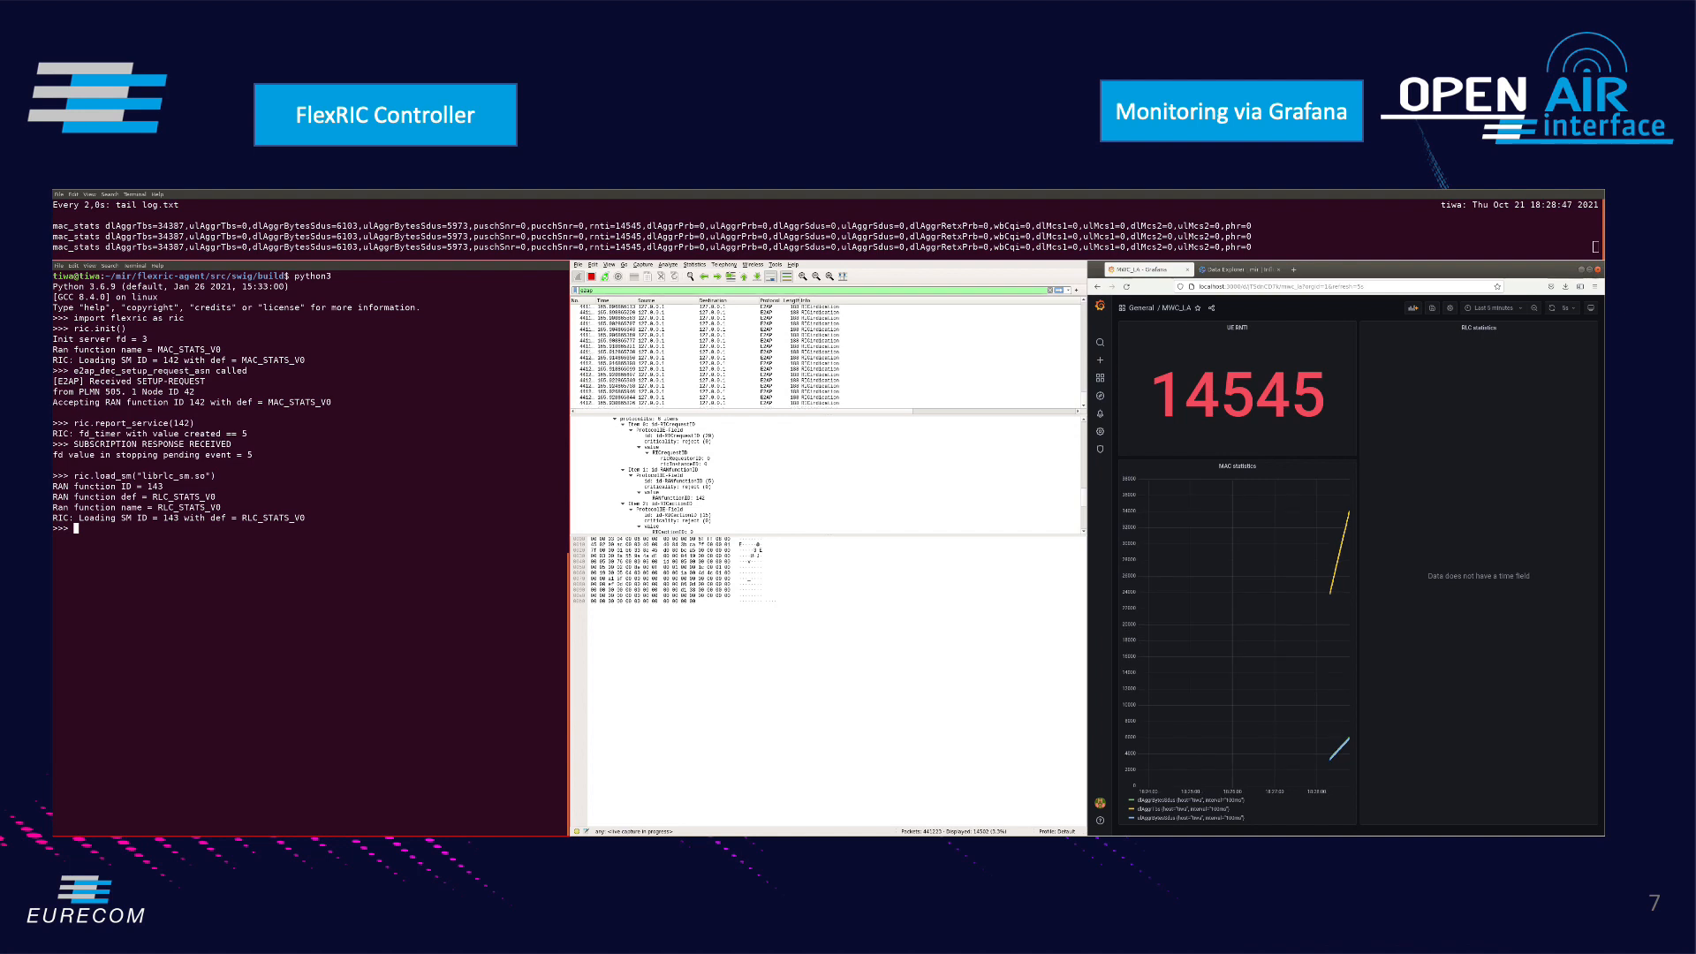
text(ric.report_service()
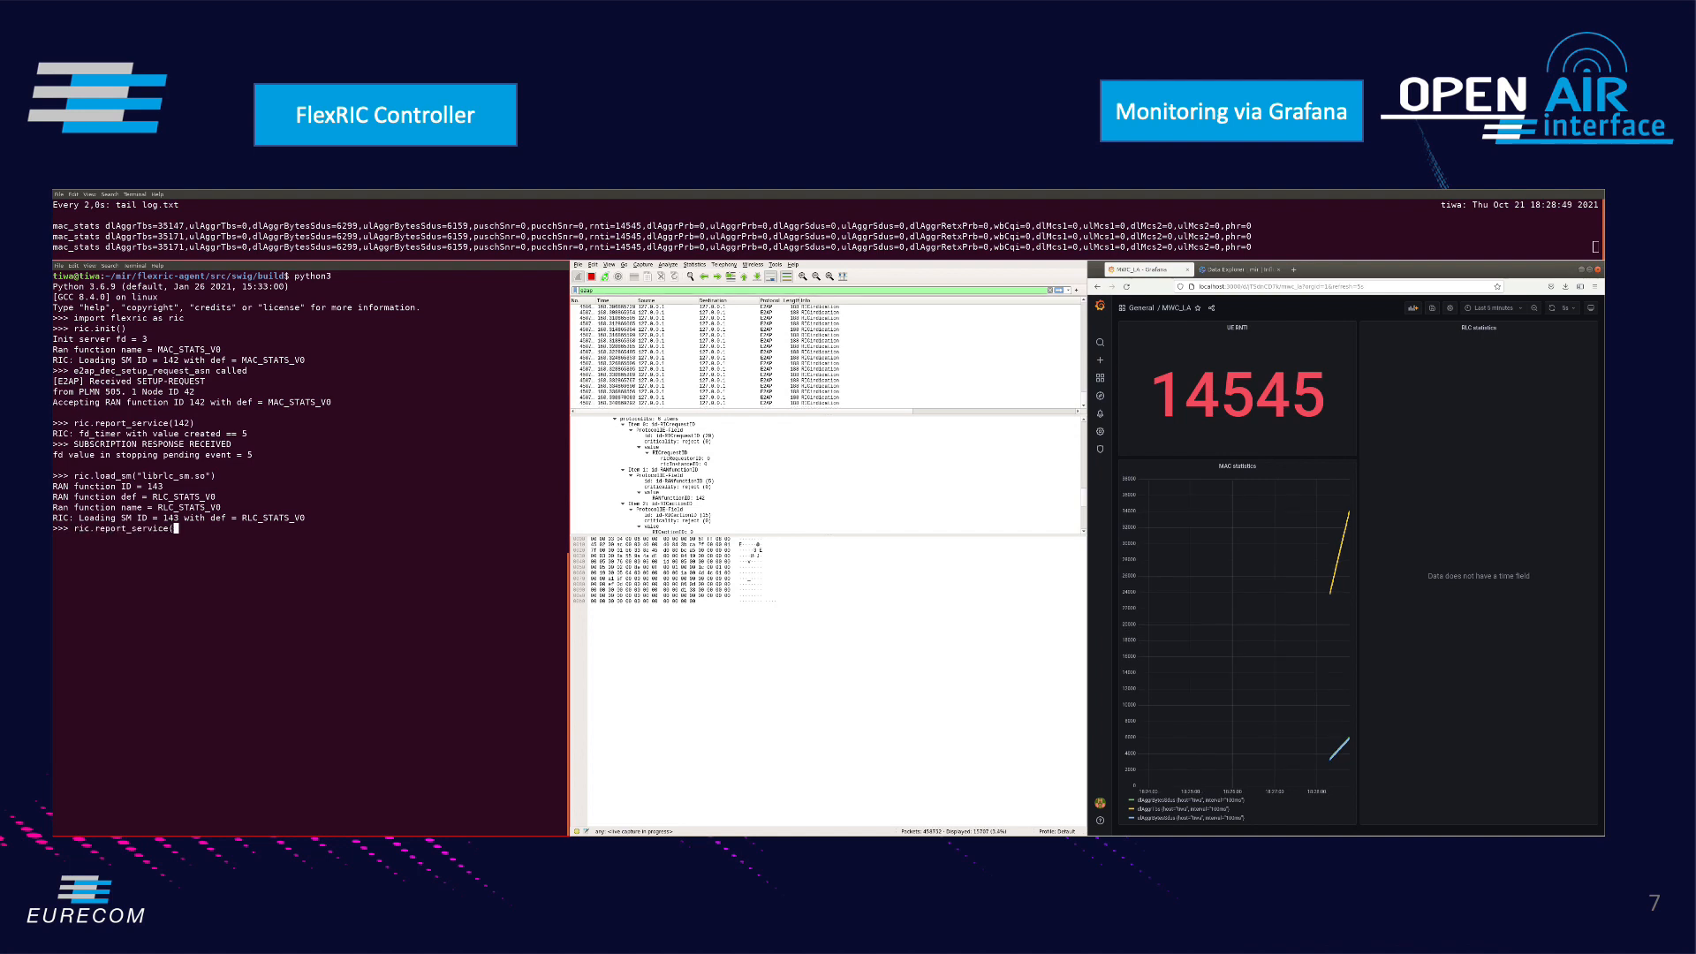
text(143)
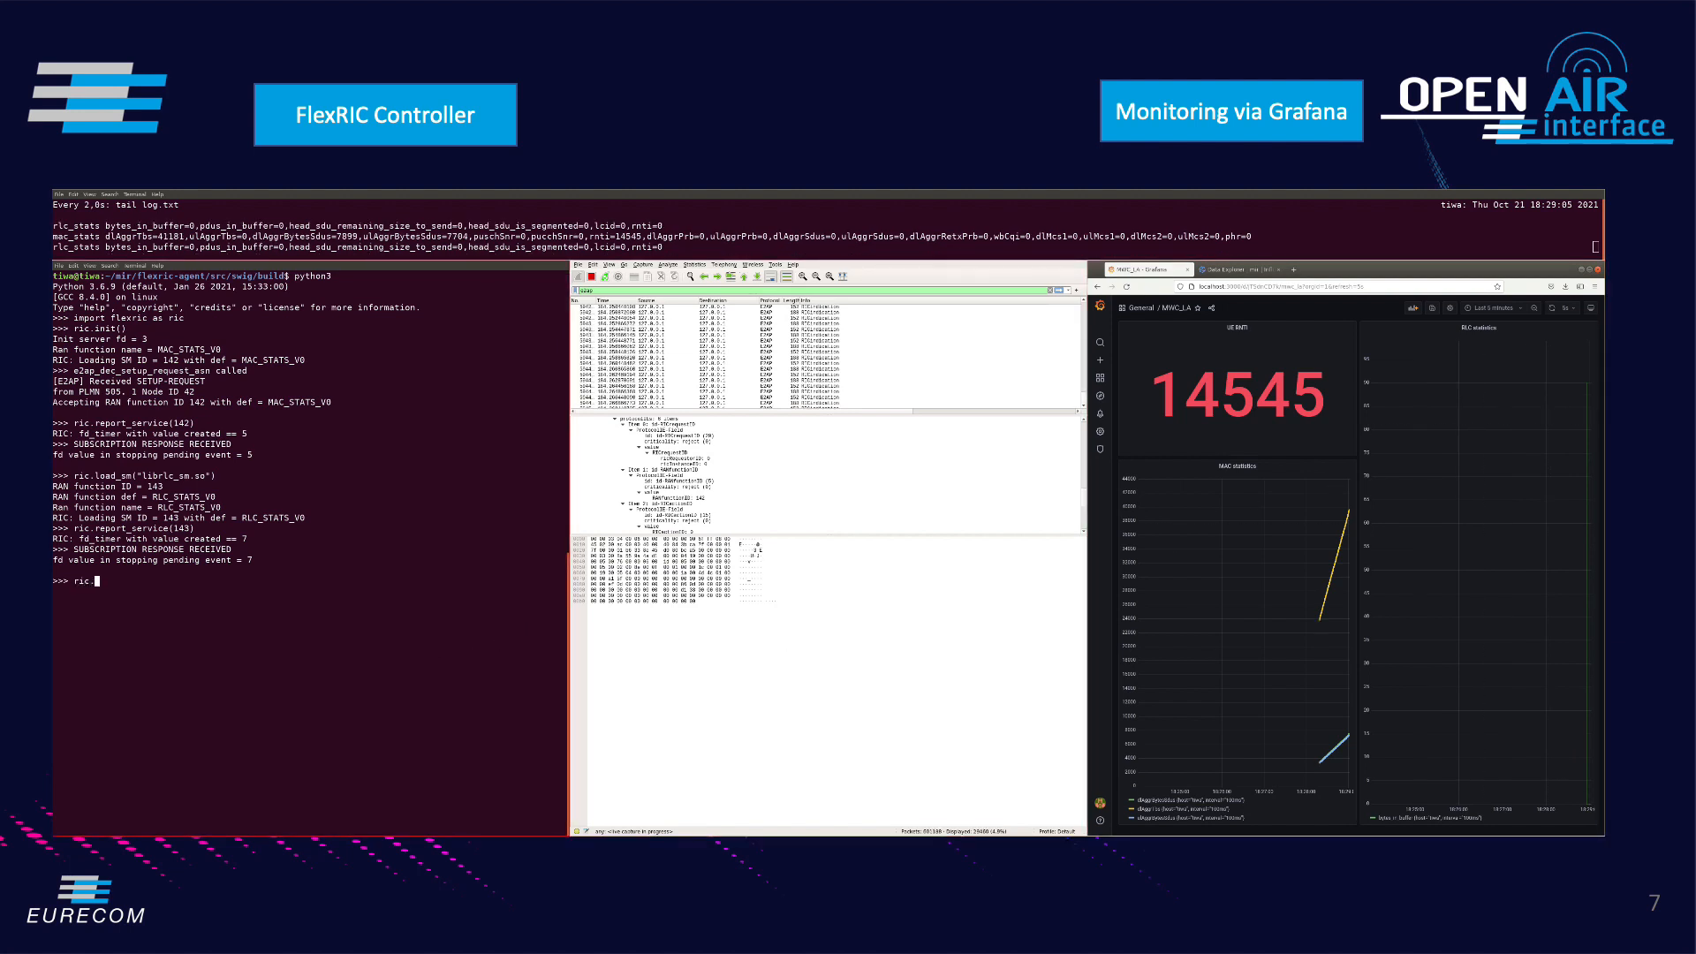
Run ric.remove_service for MAC service 142, then for RLC service 143
text(ric.remove_service()
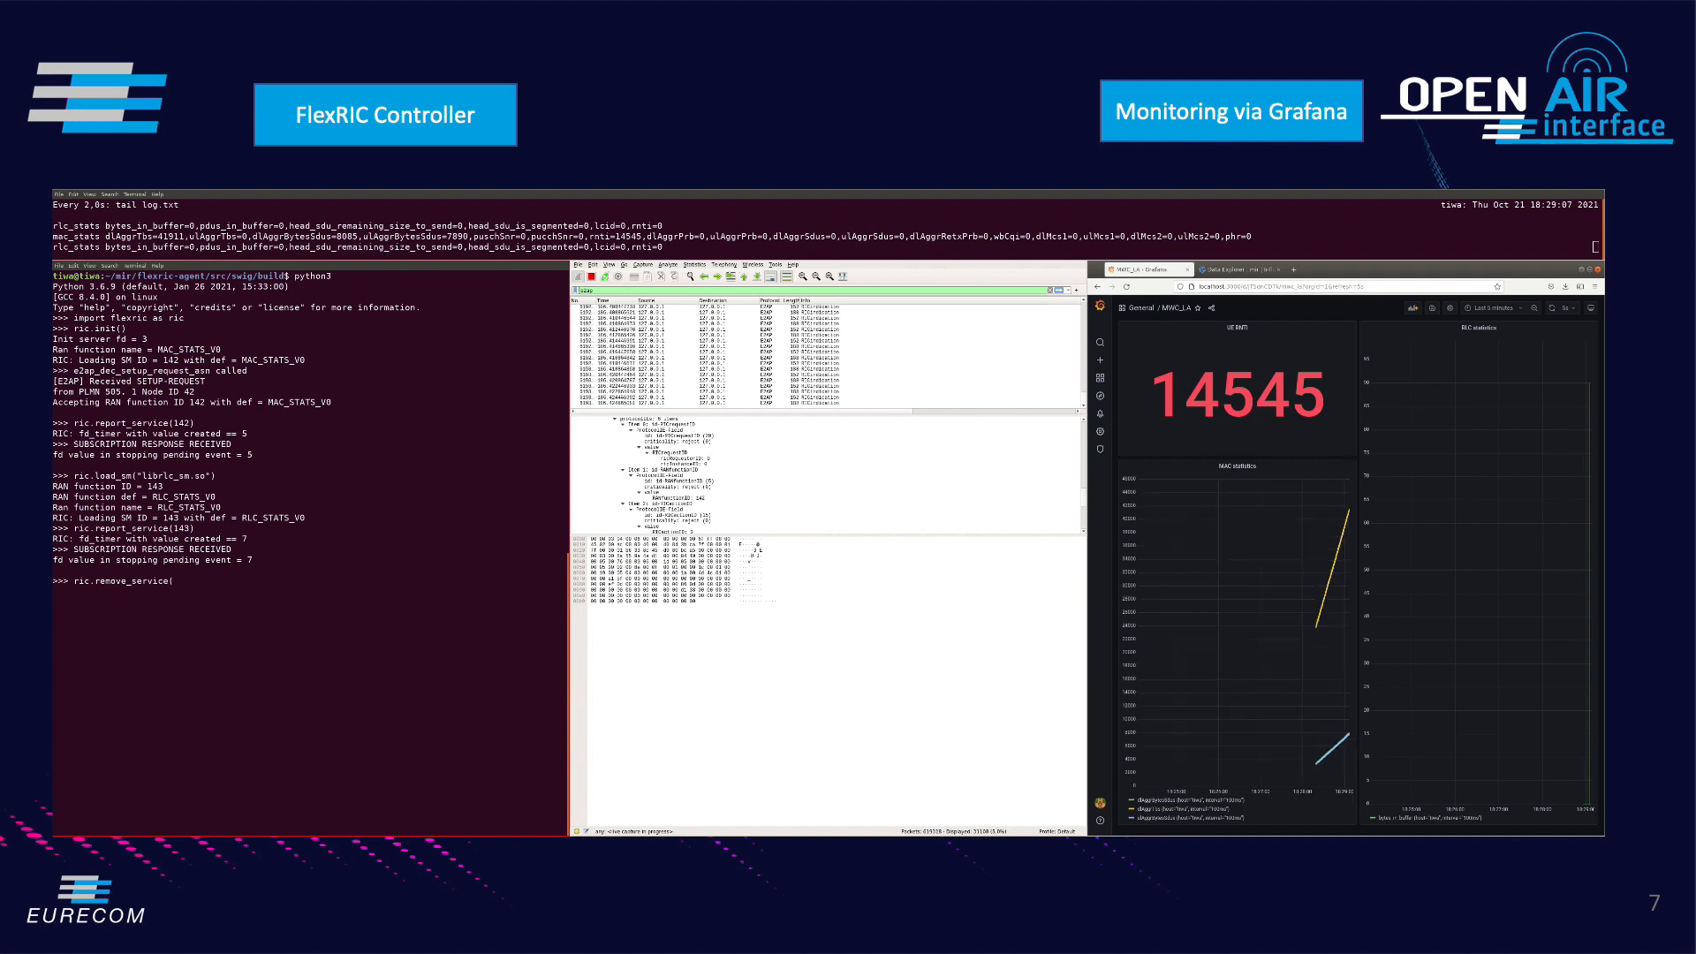
text(142)
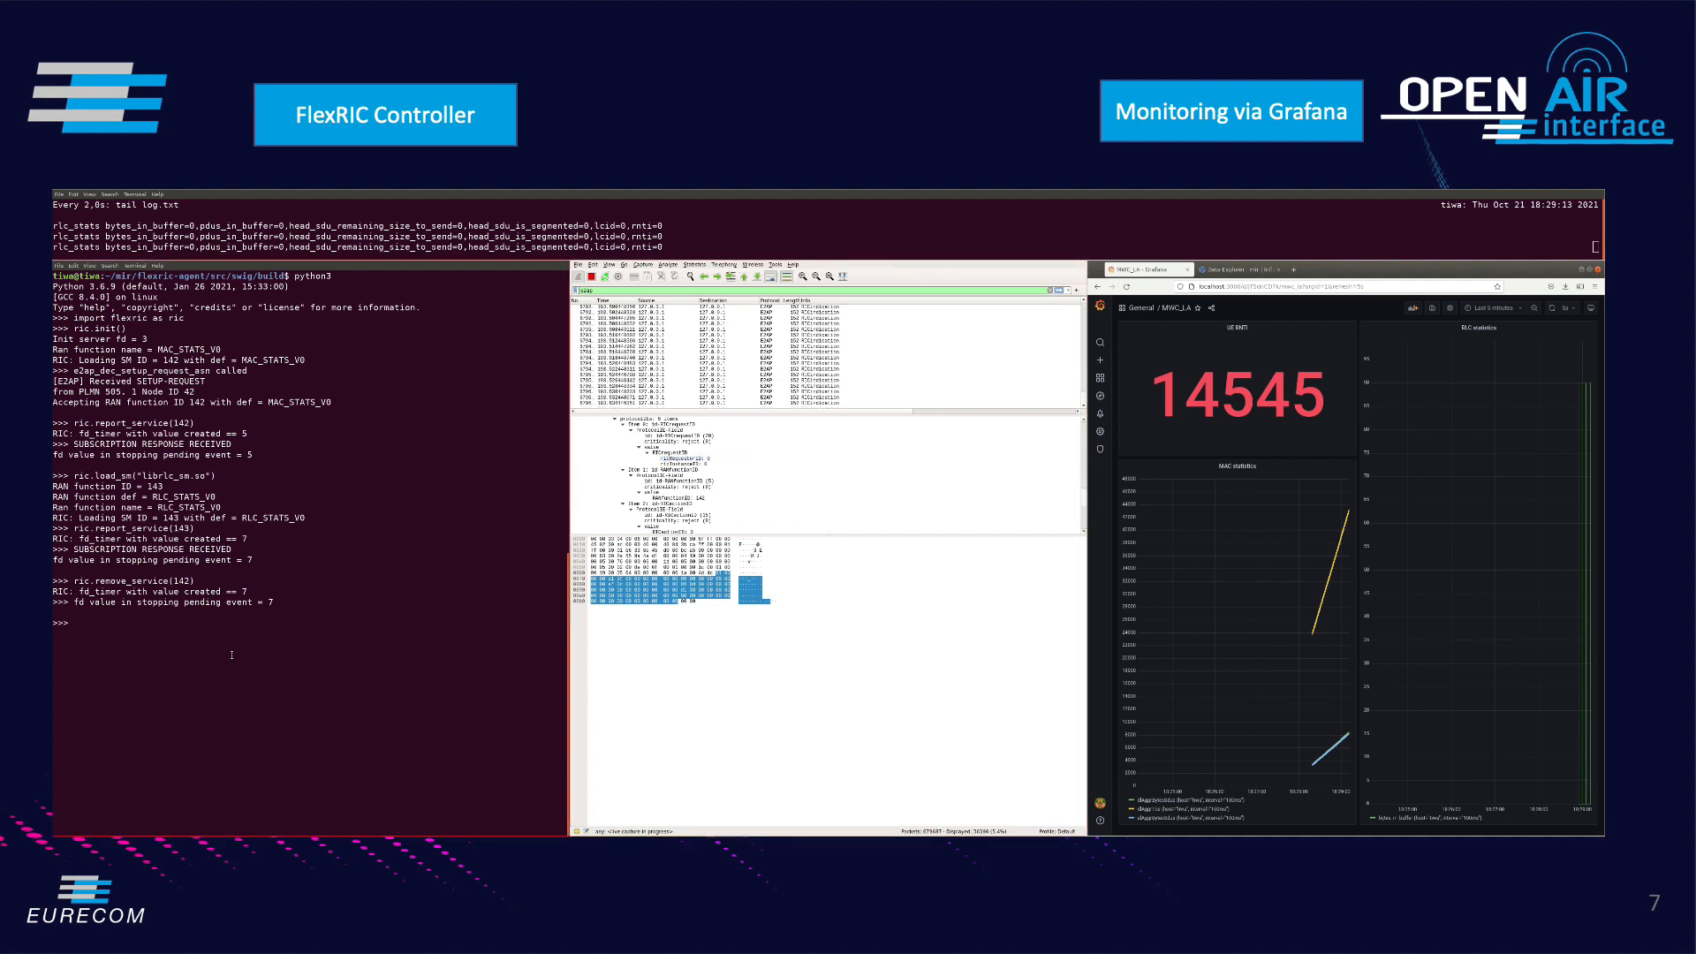
text(ric)
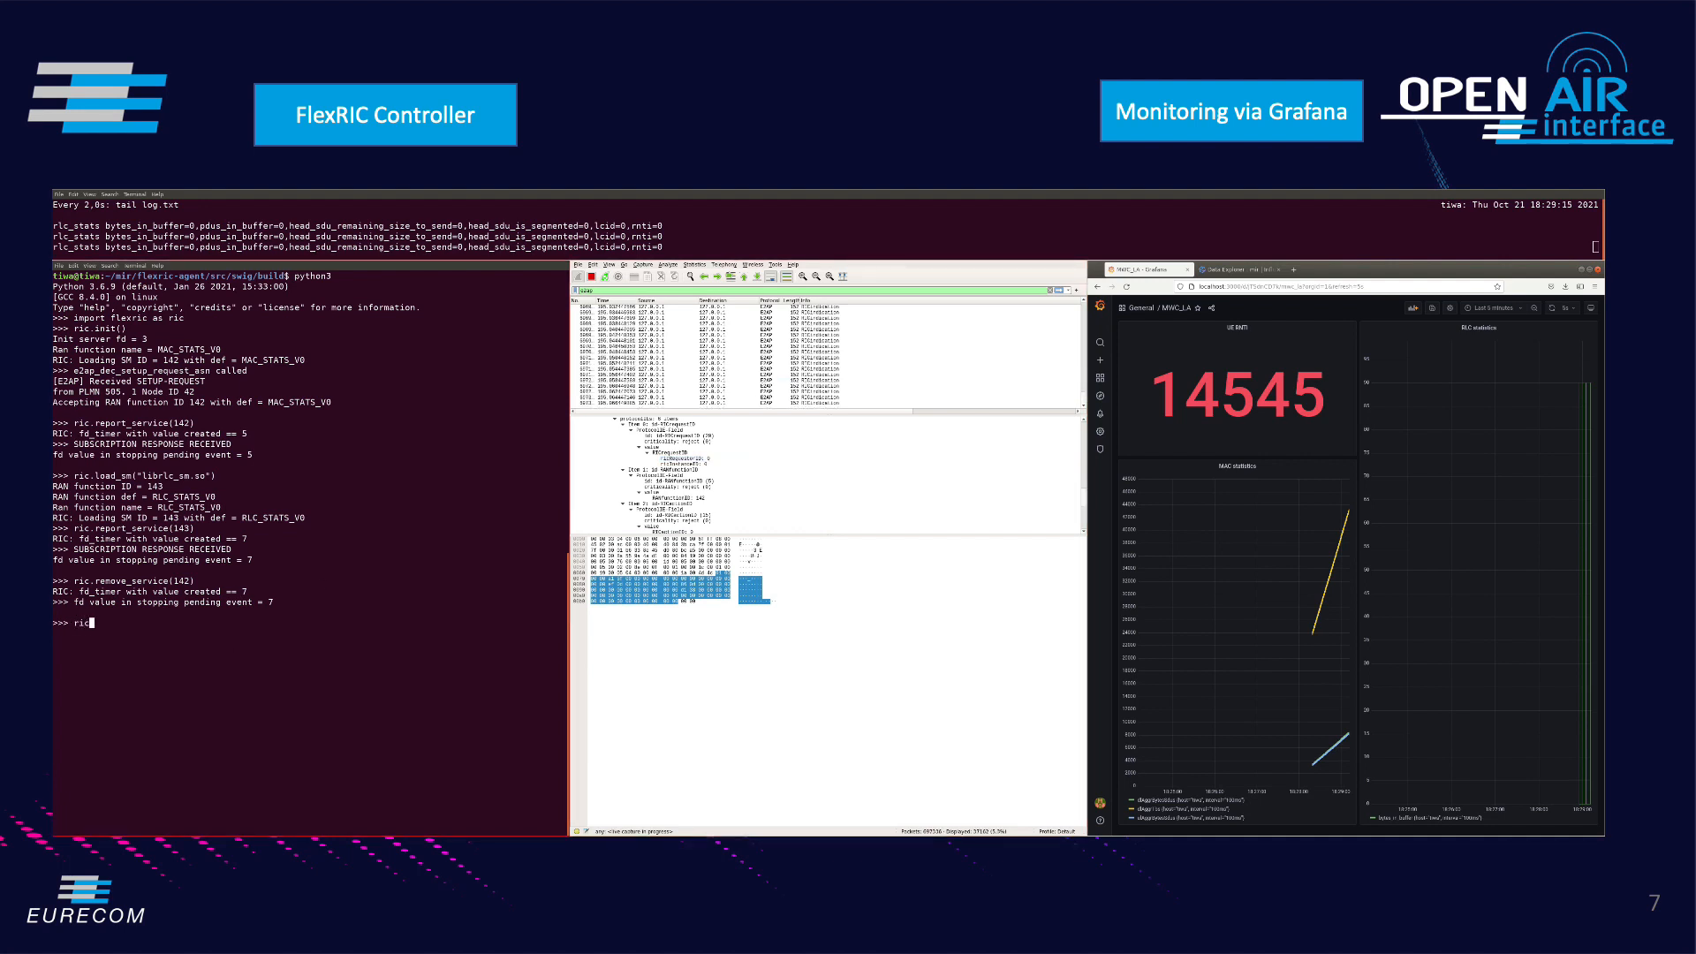
text(remove_service(143)
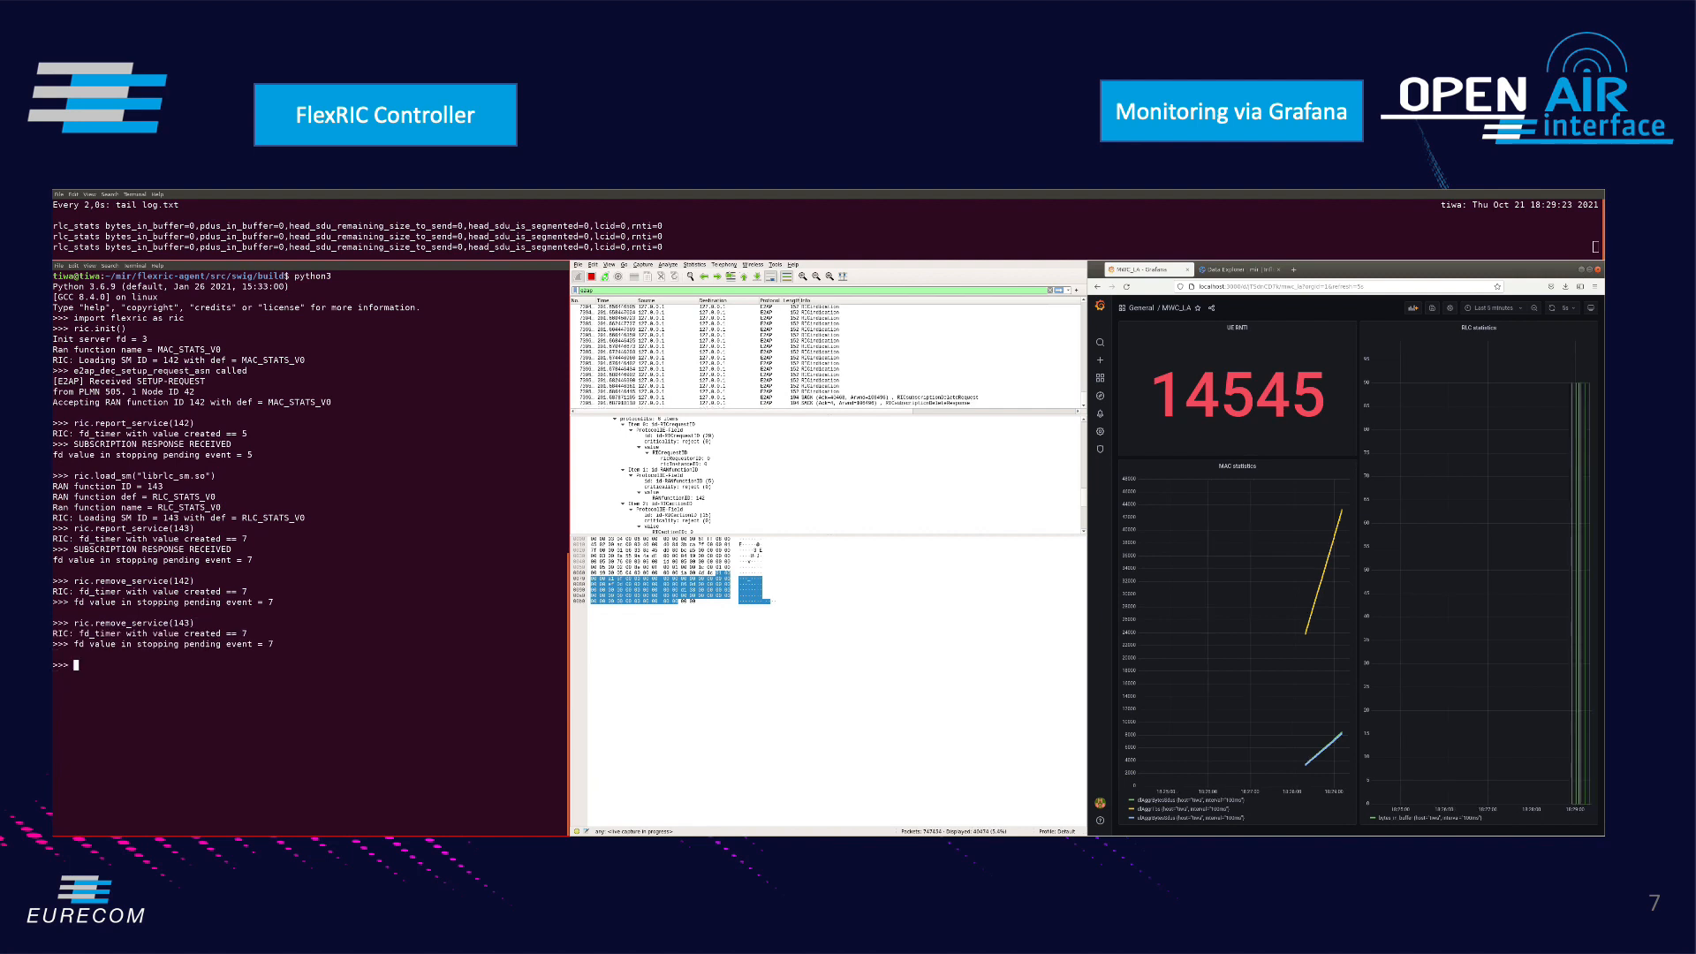
click(843, 403)
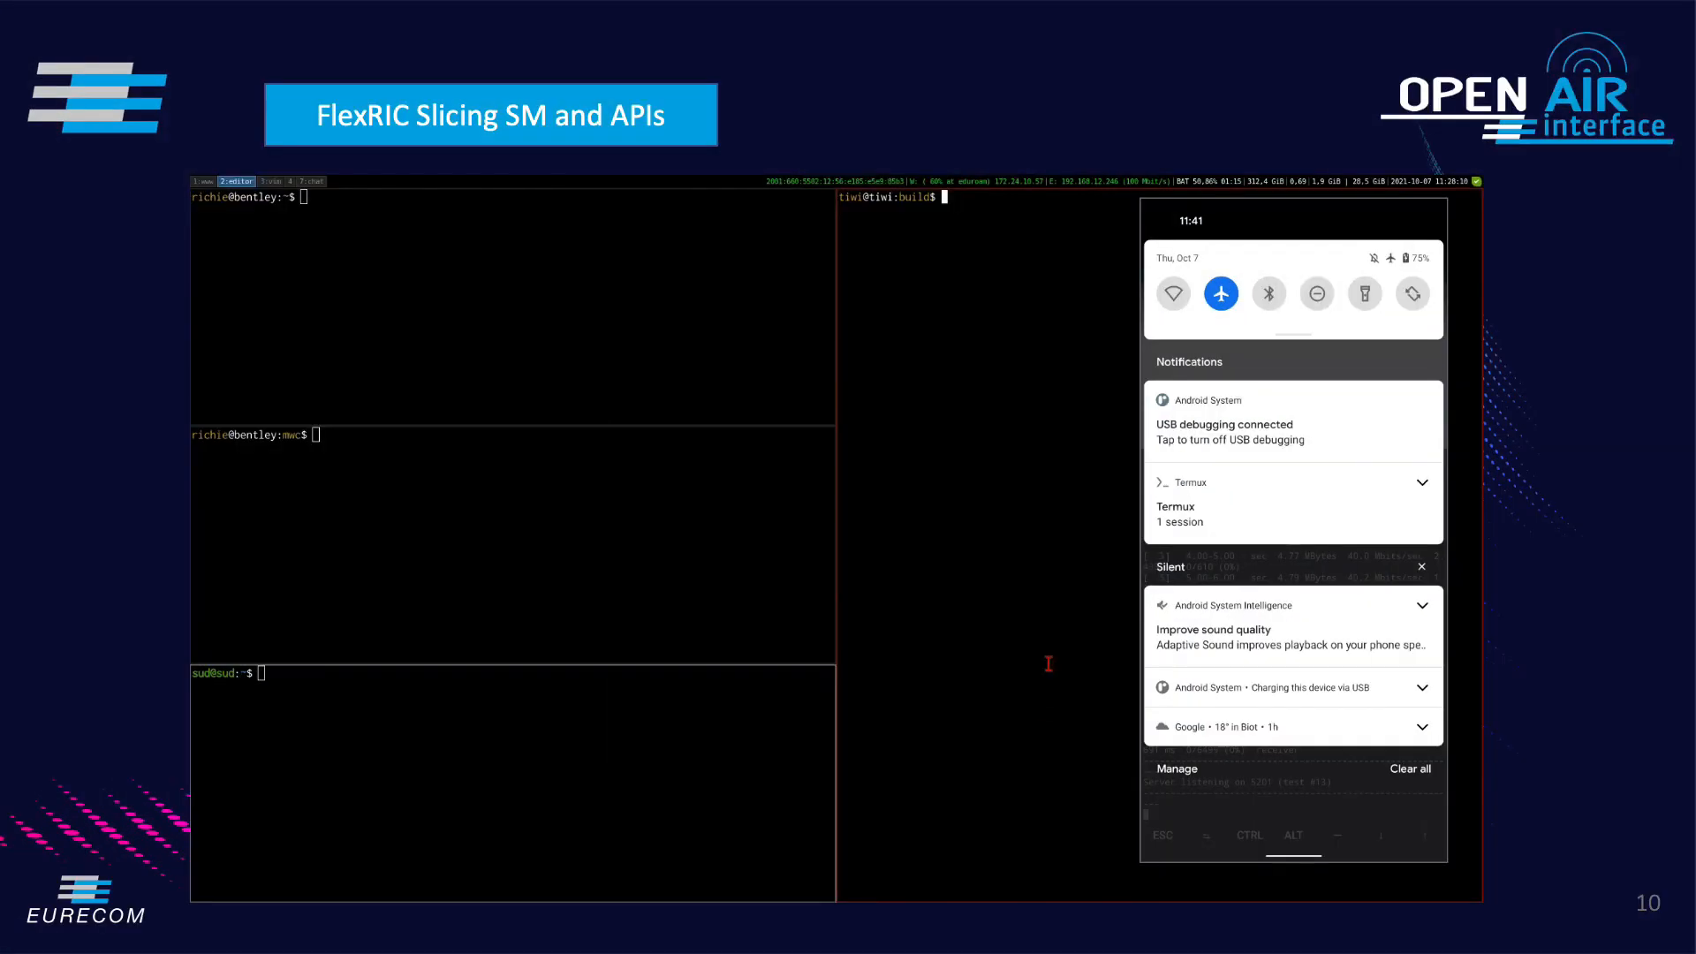
Run the flexran_rtc container with ports 9999 and 192.168.12.246:36421/sctp, then clear
text(docker run -it -p9999:9999 -p192.168.12.246:36421:36421/sctp --name flexran_rtc --rm flexran_rtc)
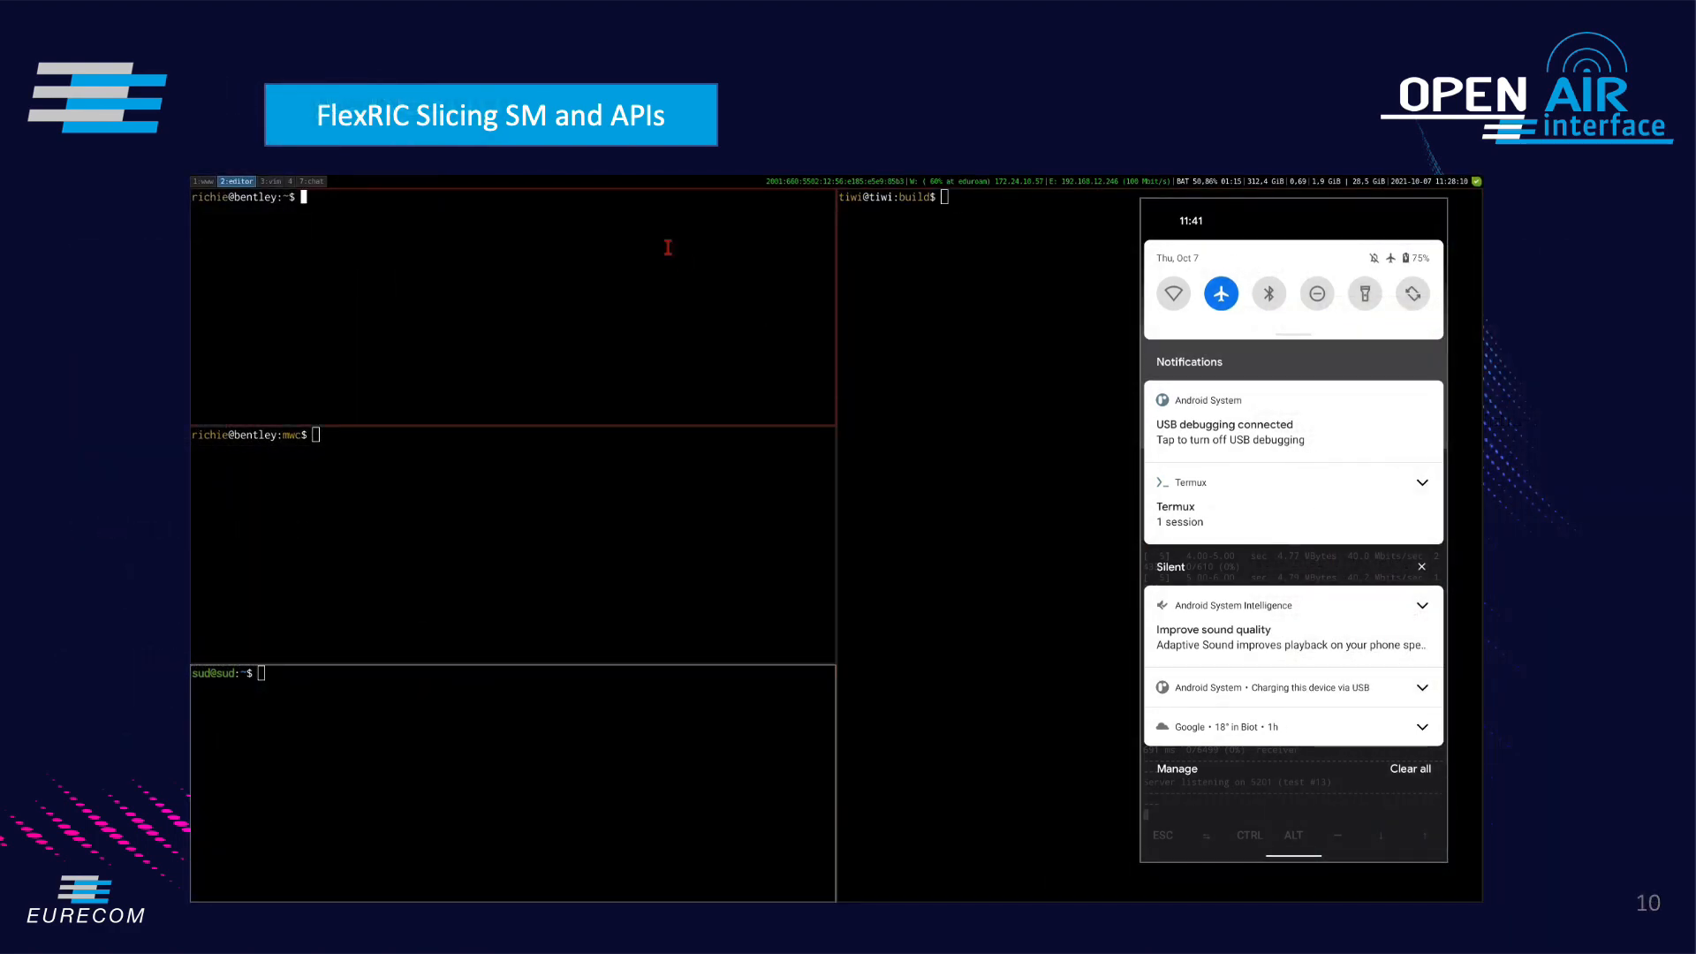
text(docker run -it -p9999:9999 -p192.168.12.246:36421:36421/sctp --name flexran_rtc --rm flexran_rtc)
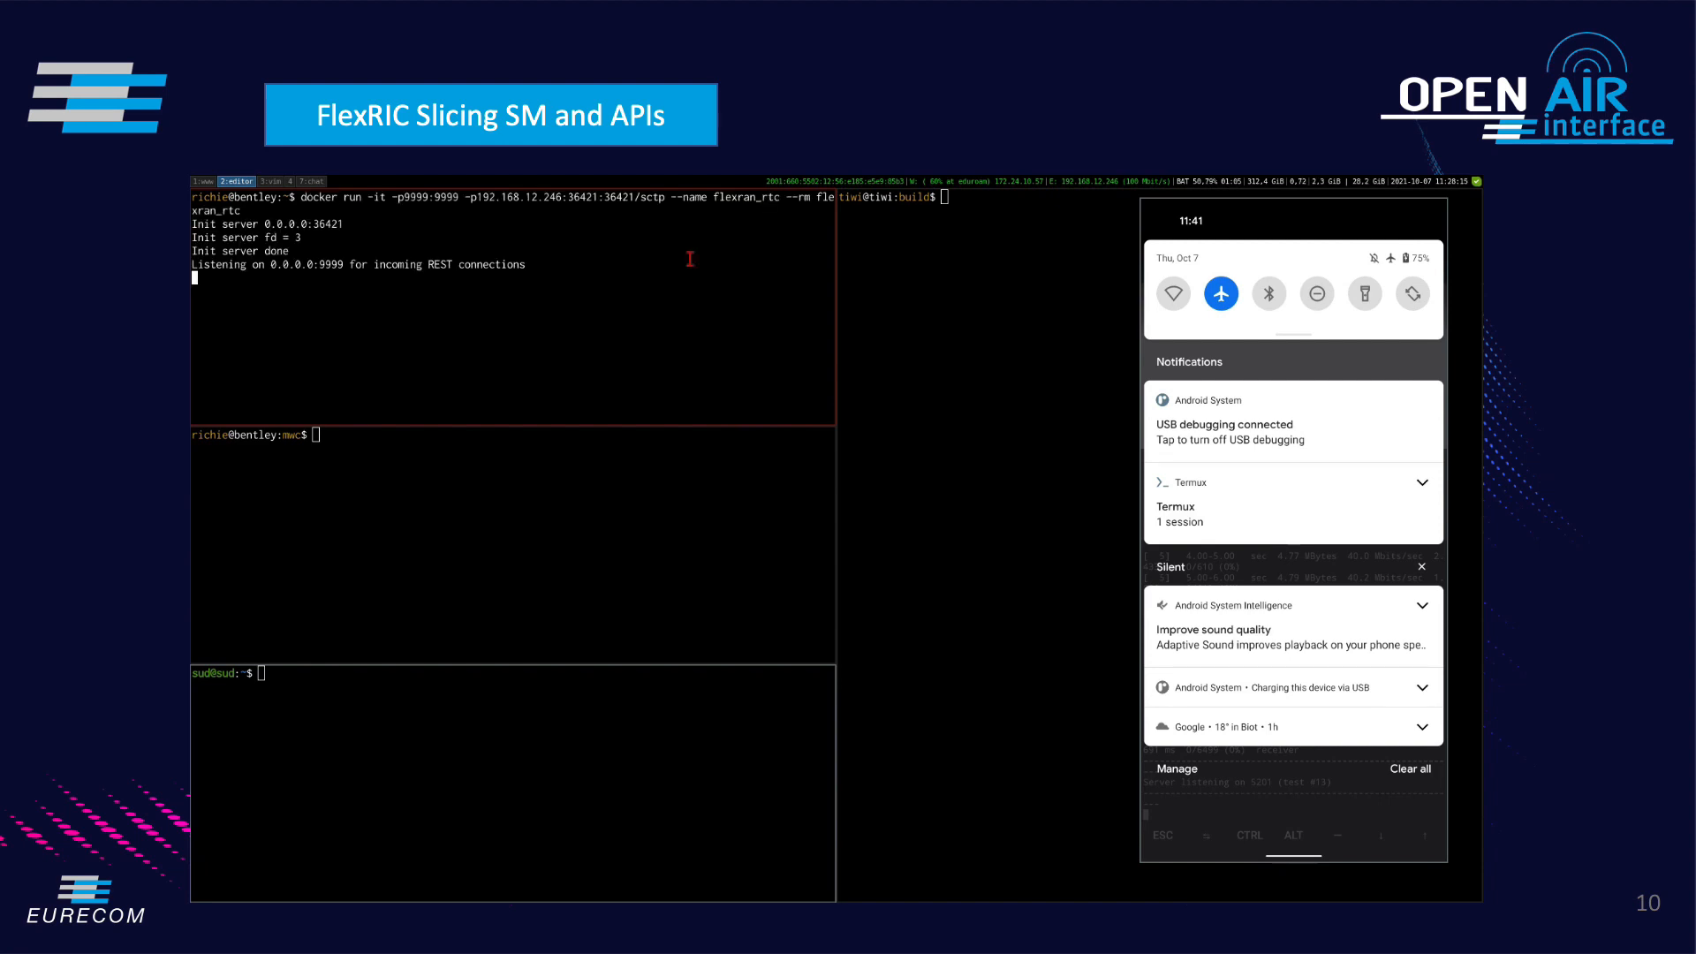
text(clear)
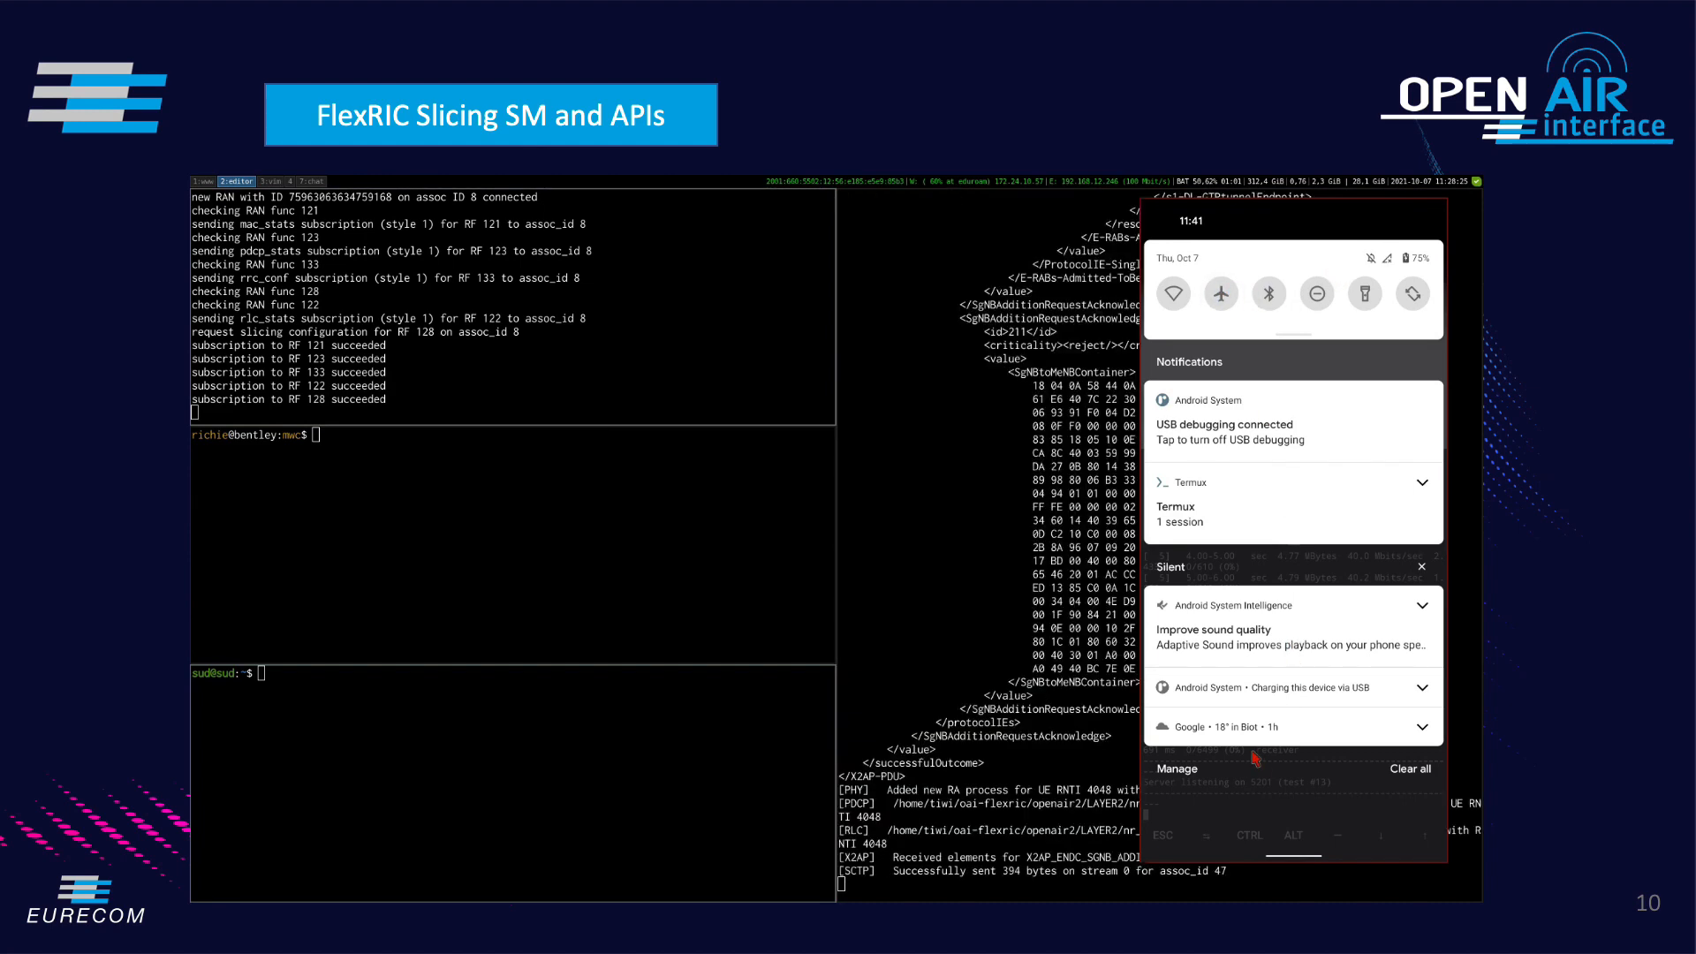
In the traffic shell, clear and run iperf3 -uc 192.178.0.2 -b60M -t30
click(1267, 293)
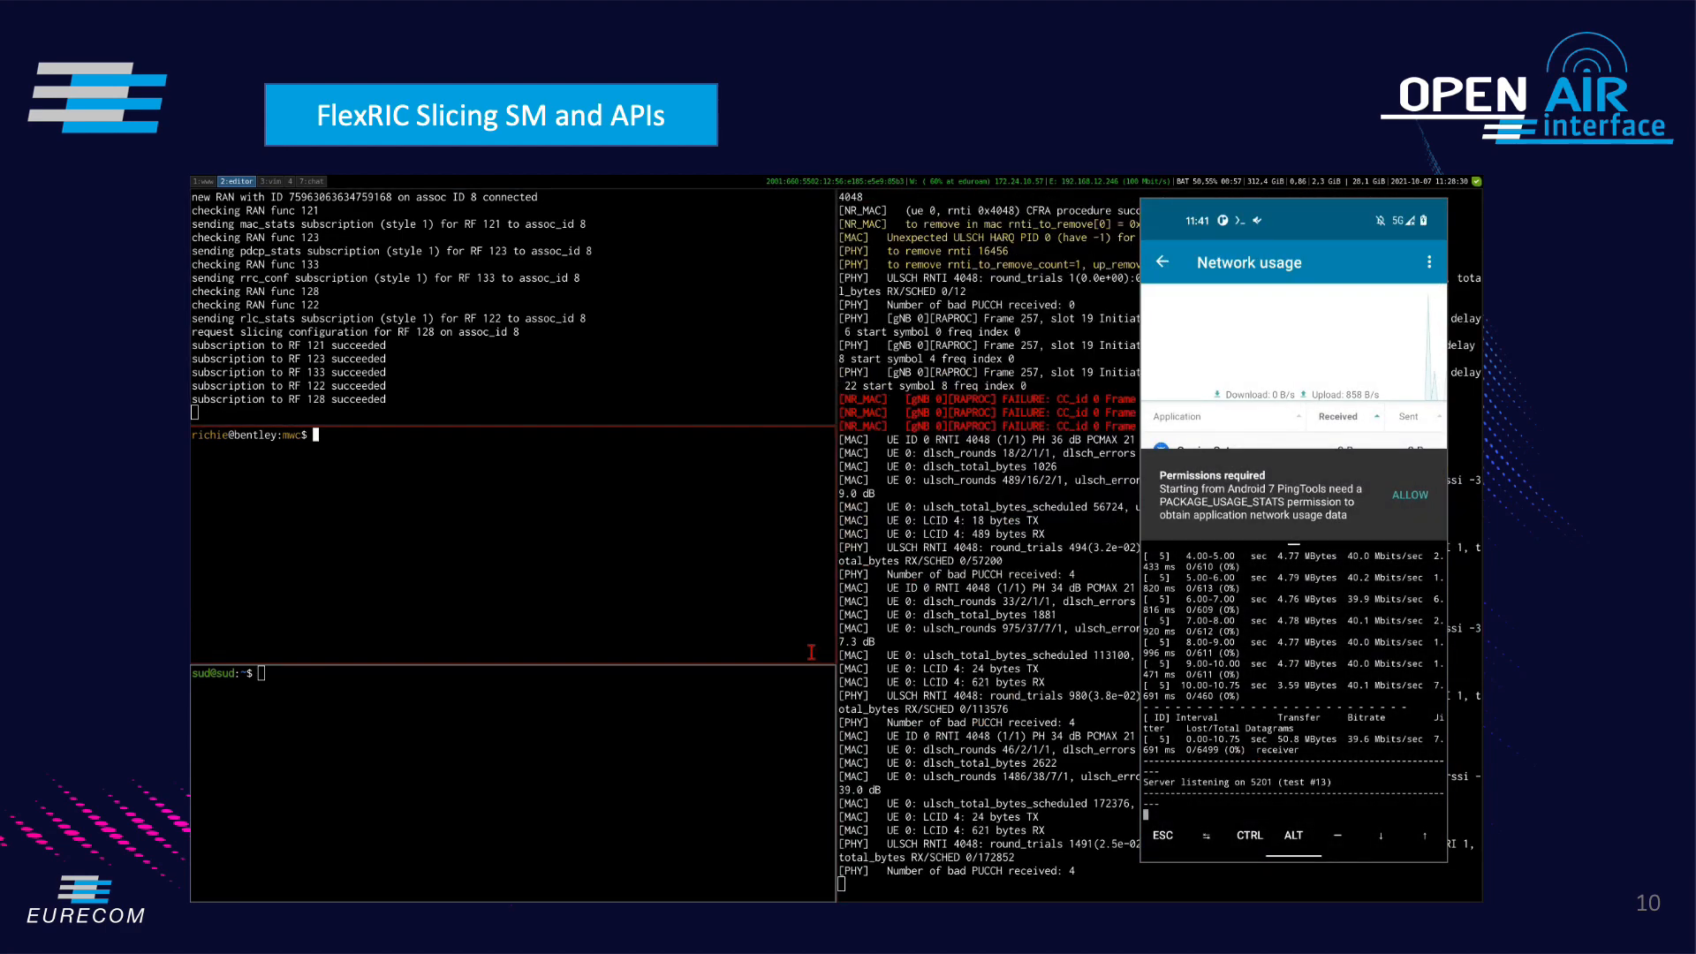
text(clear)
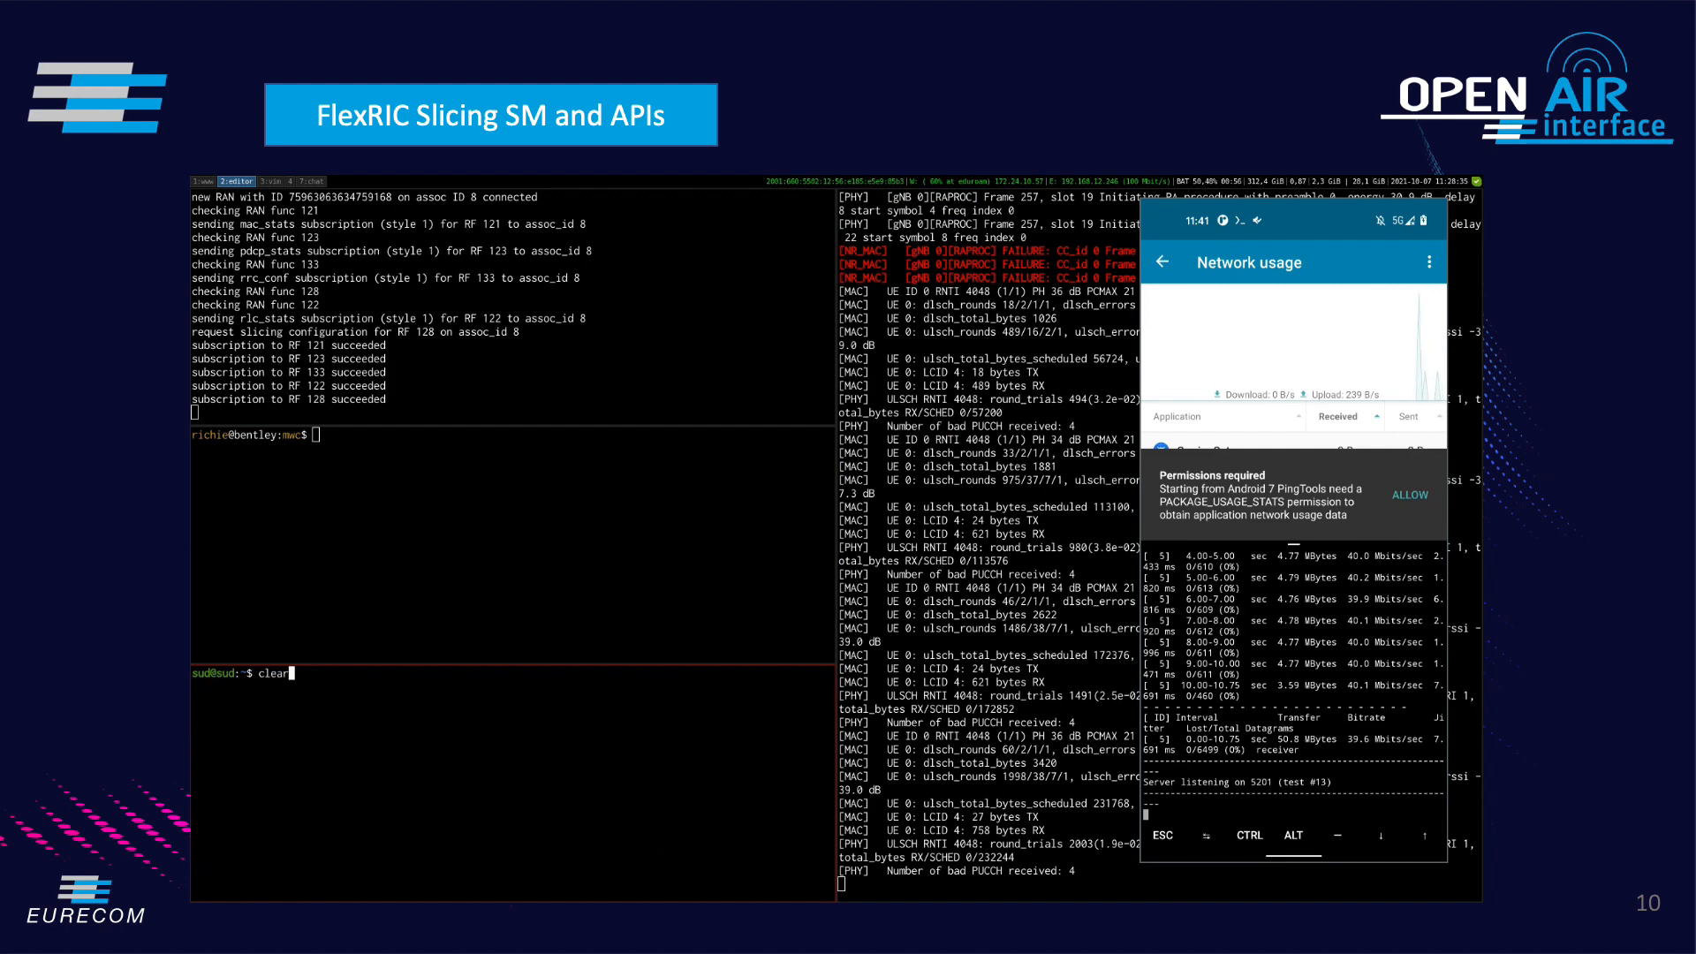
text(iperf3 -uc 192.178.0.2 -b60M -t30)
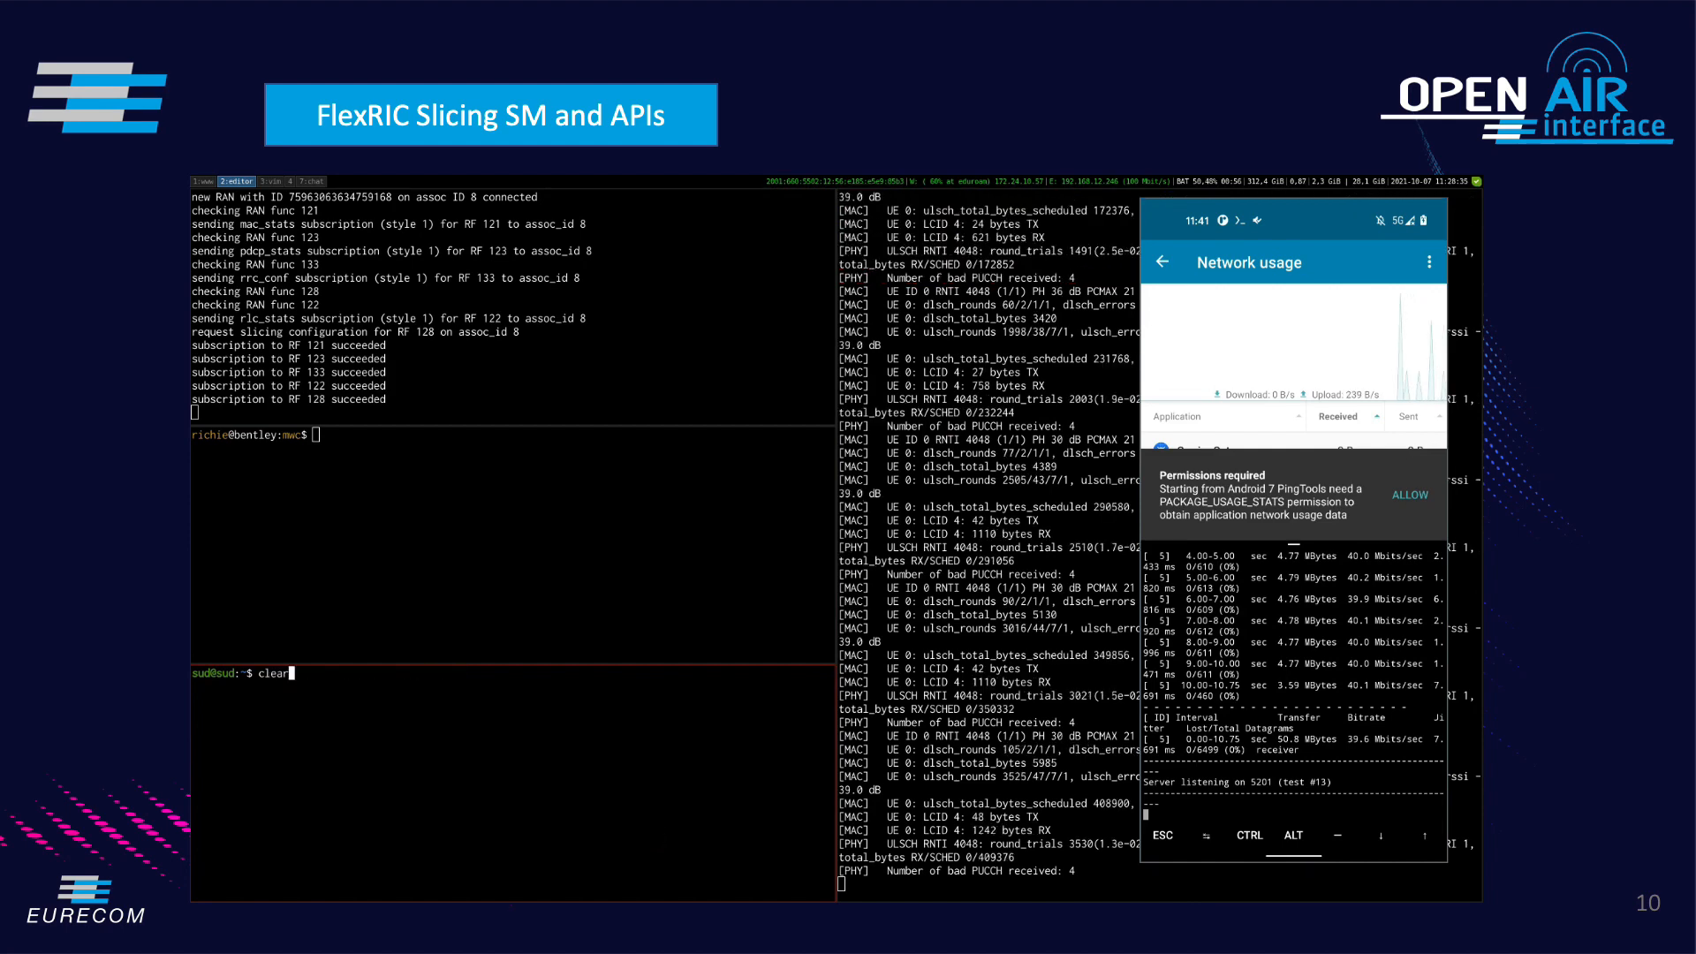
text(iperf3 -uc 192.178.0.2 -b60 -t30)
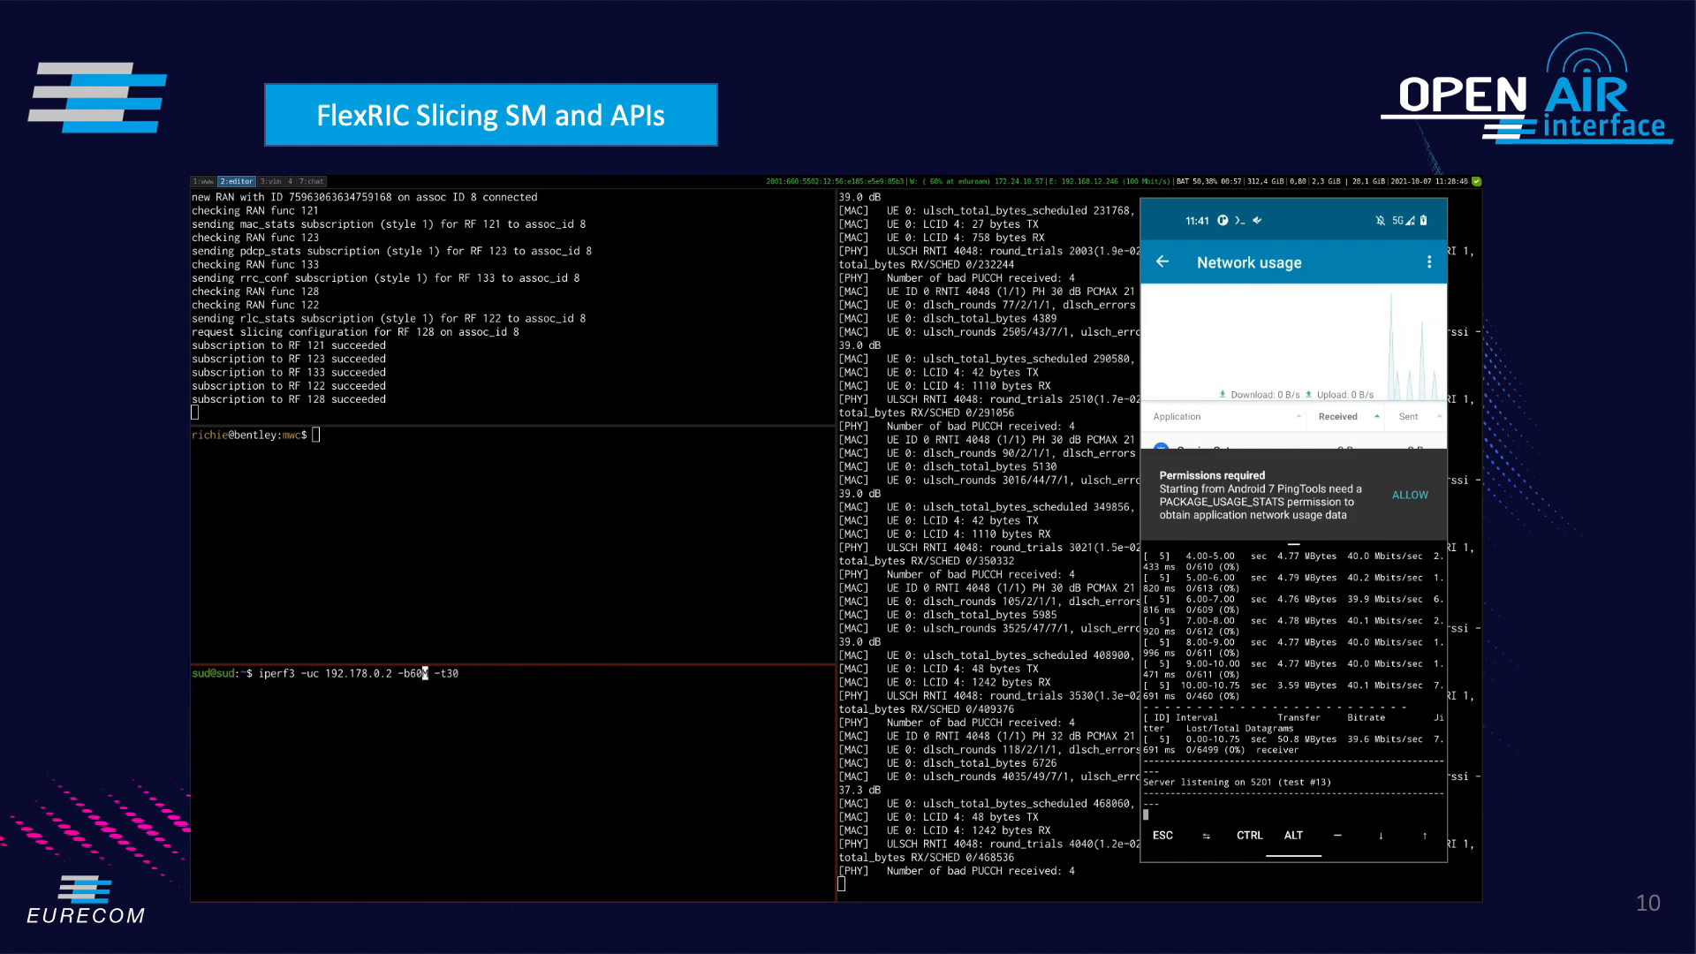
key(enter)
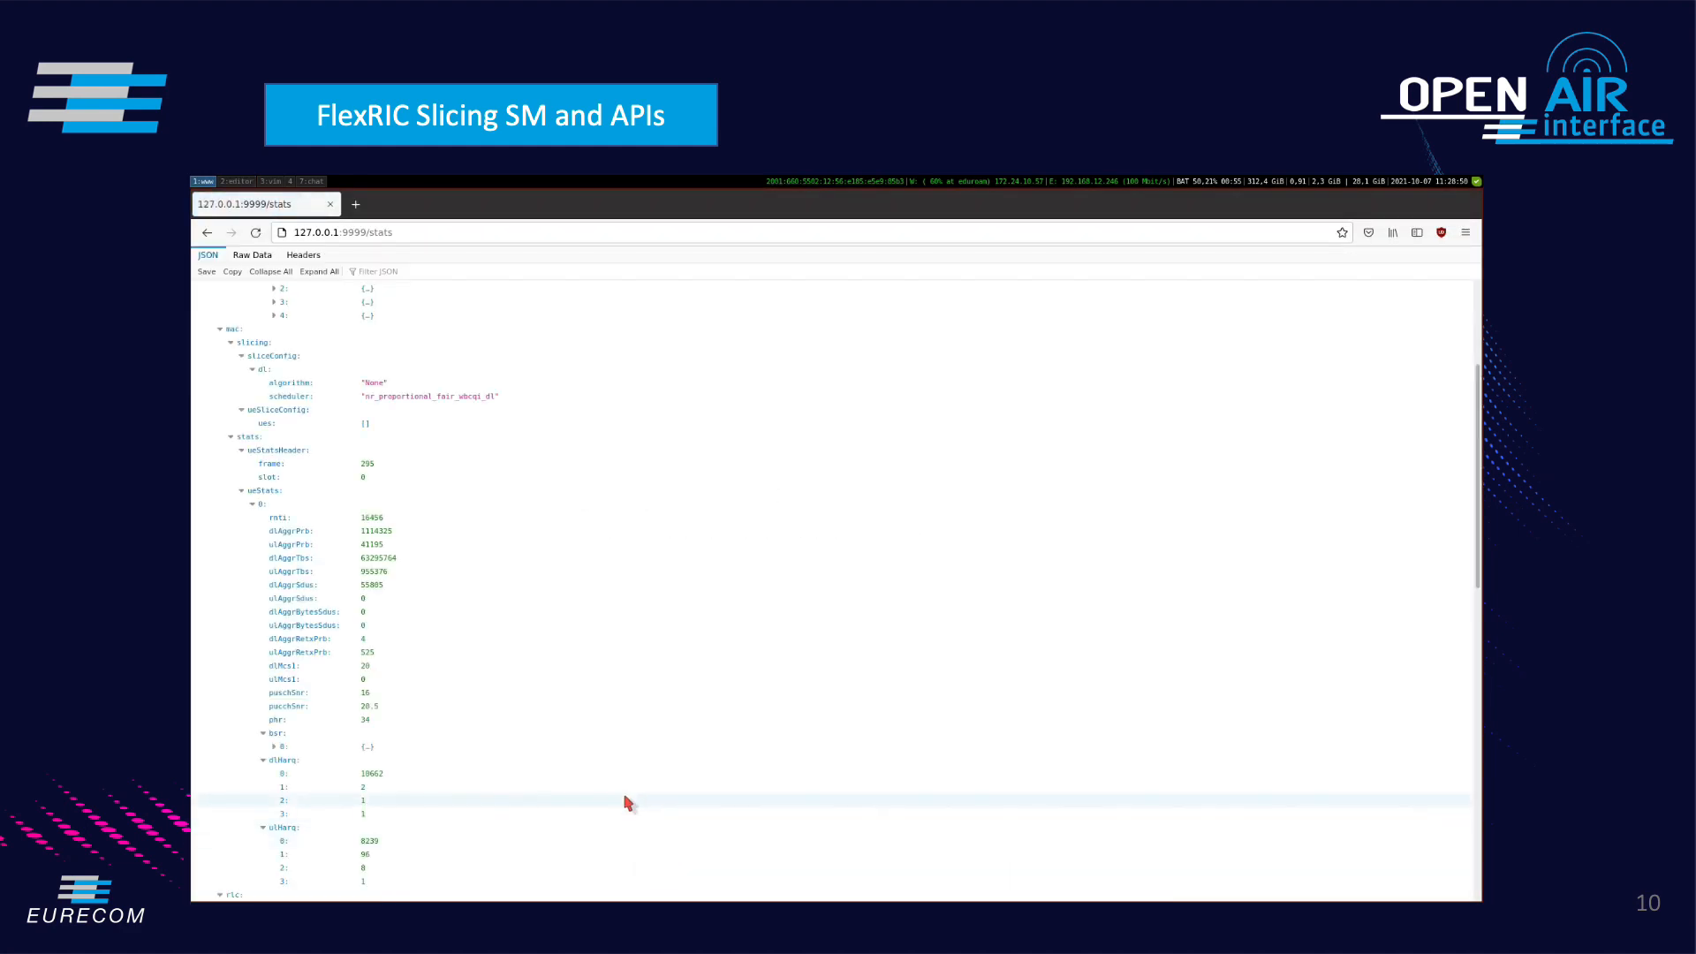
Browse the 127.0.0.1:9999/stats JSON for MAC slicing configuration and per-UE RNTI and PRB statistics
scroll(down, 3)
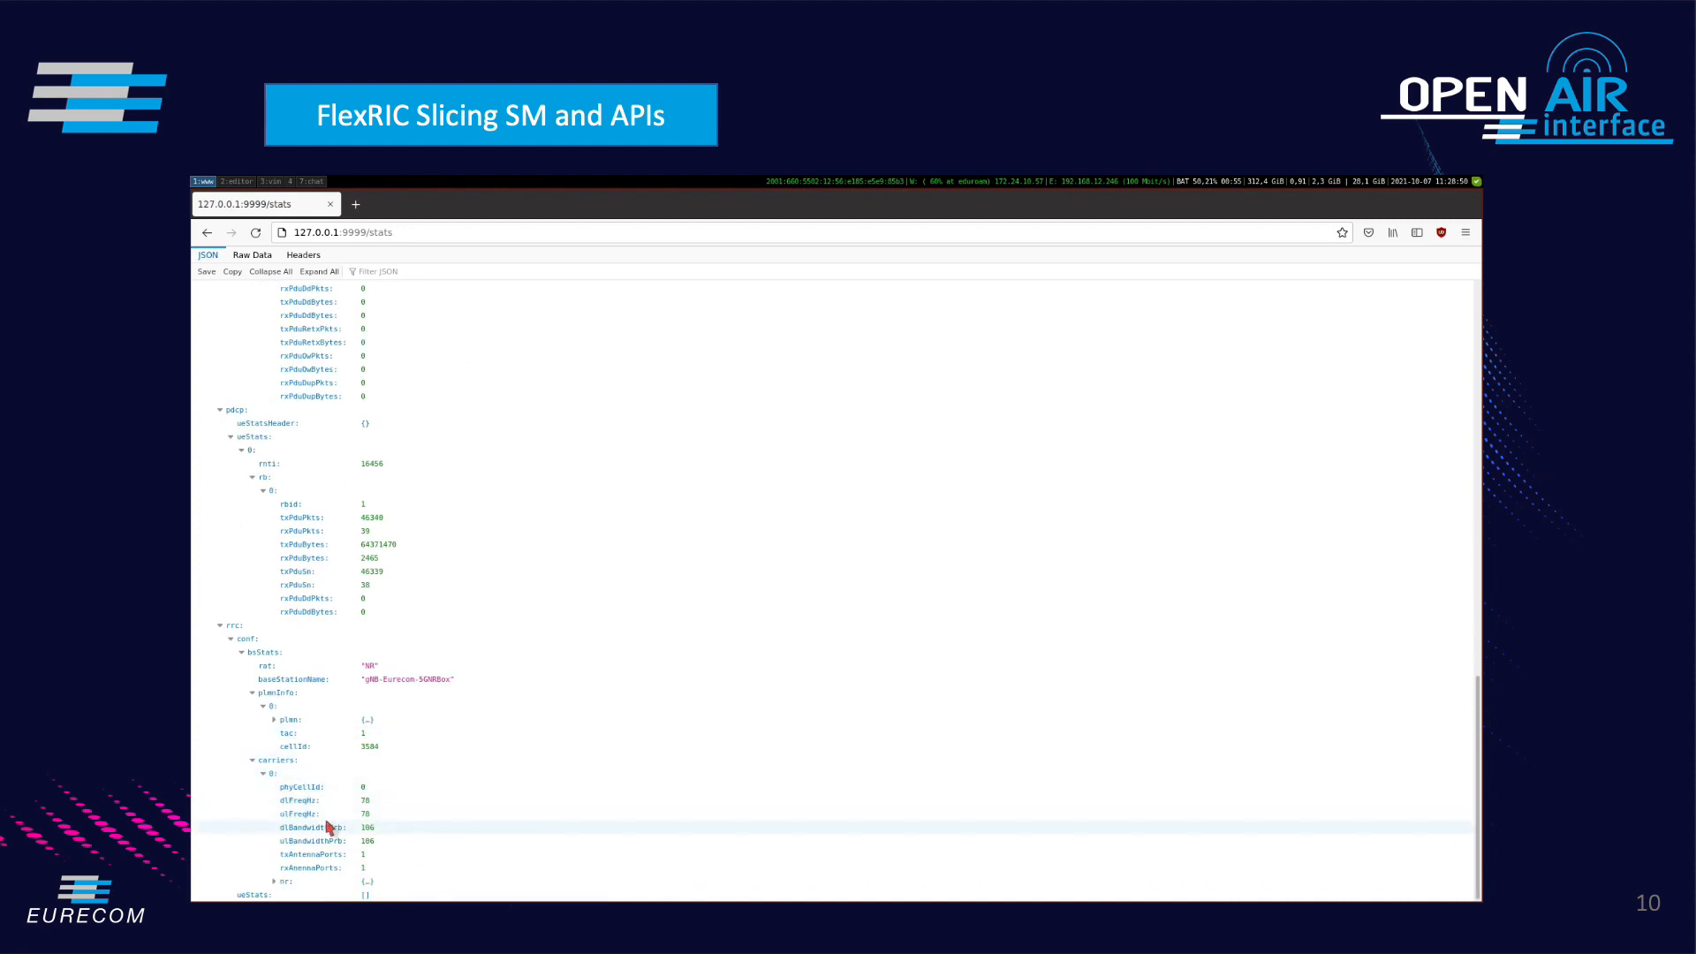
click(273, 718)
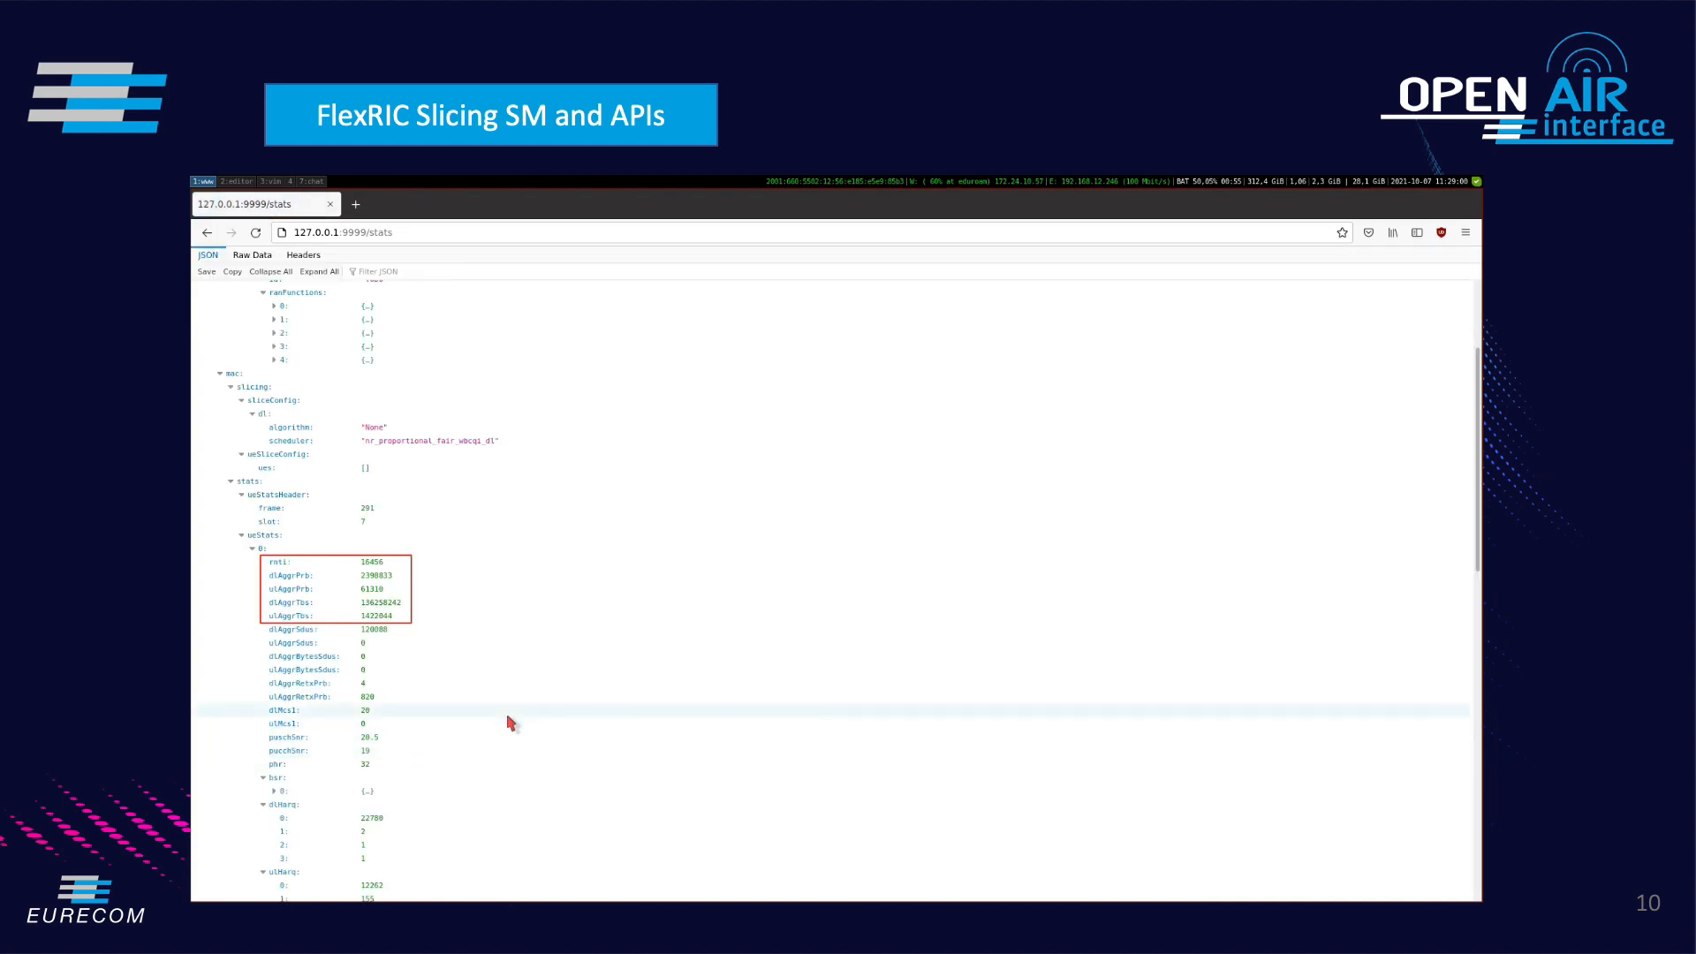
click(251, 255)
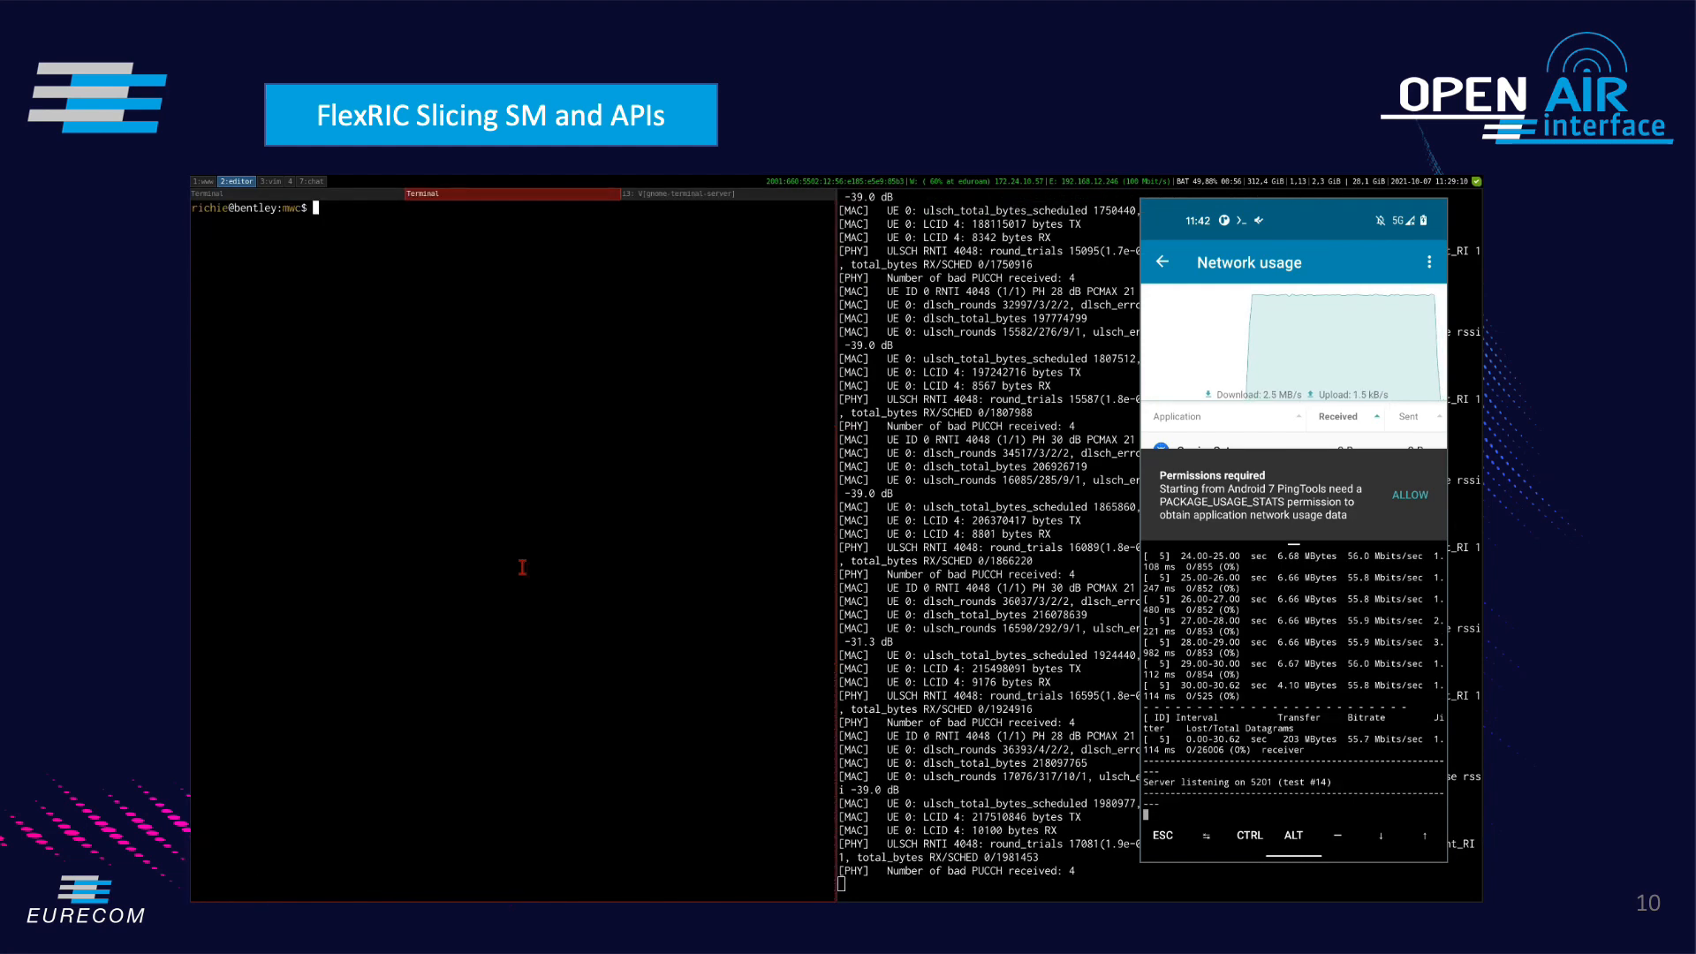
Show 5050.json and POST the two 50% NVS slices to localhost:9999/rslicing/slice/enb
text(cat 5)
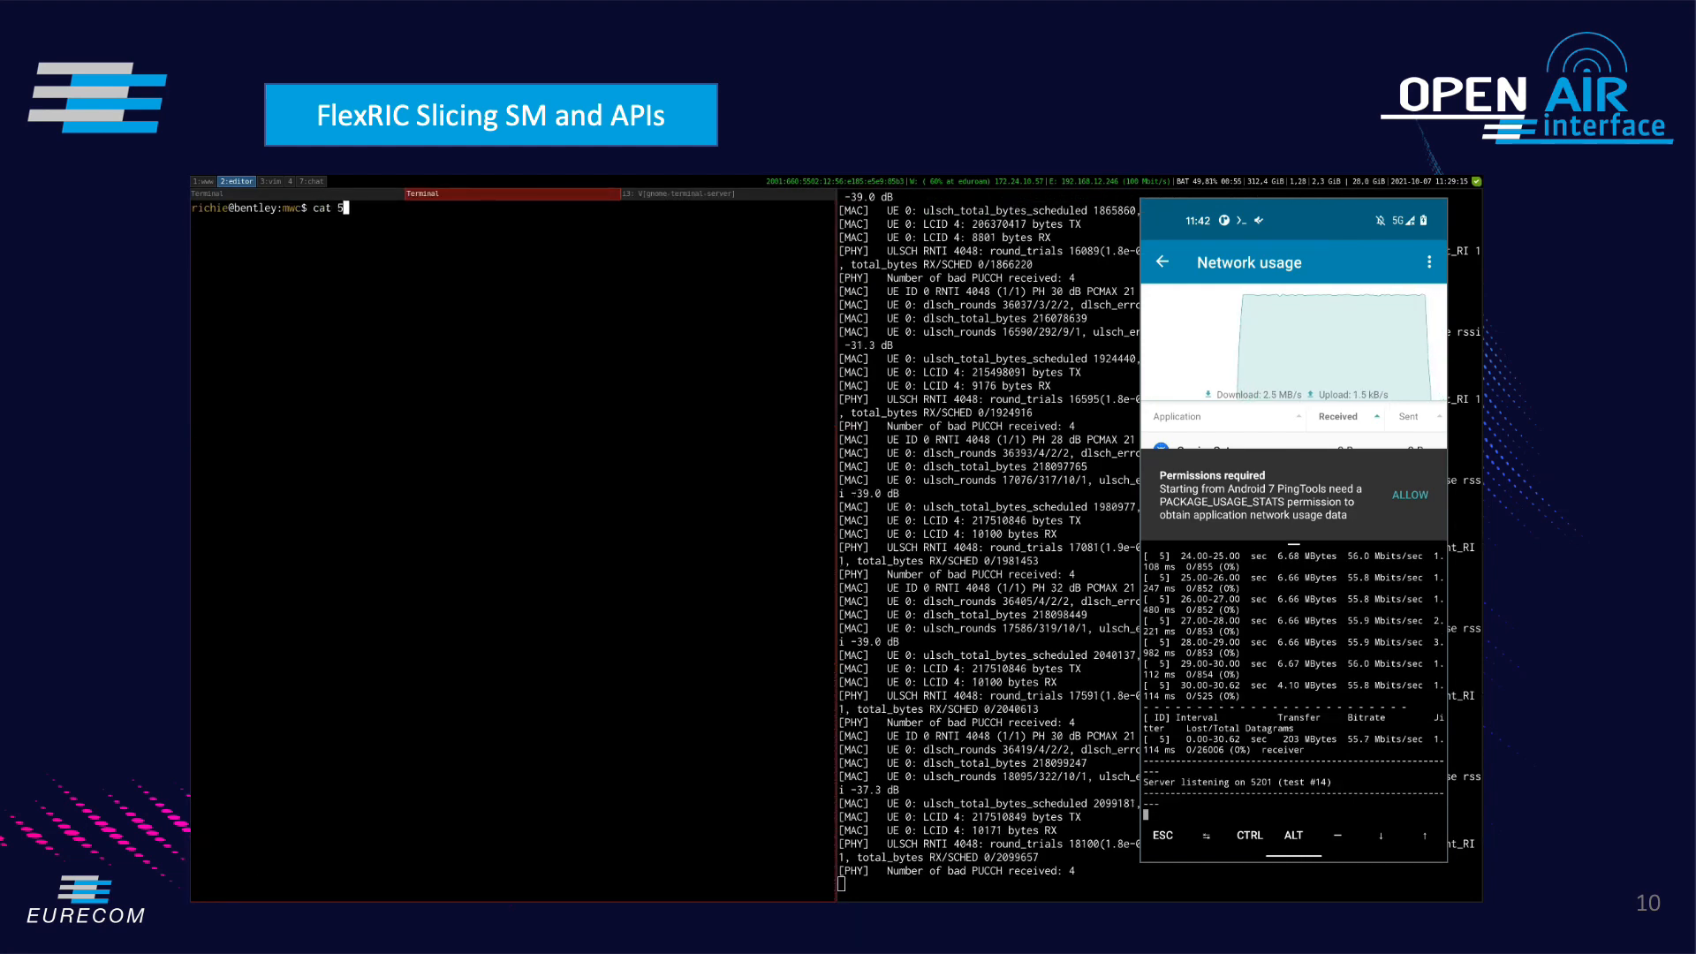
text(050.json)
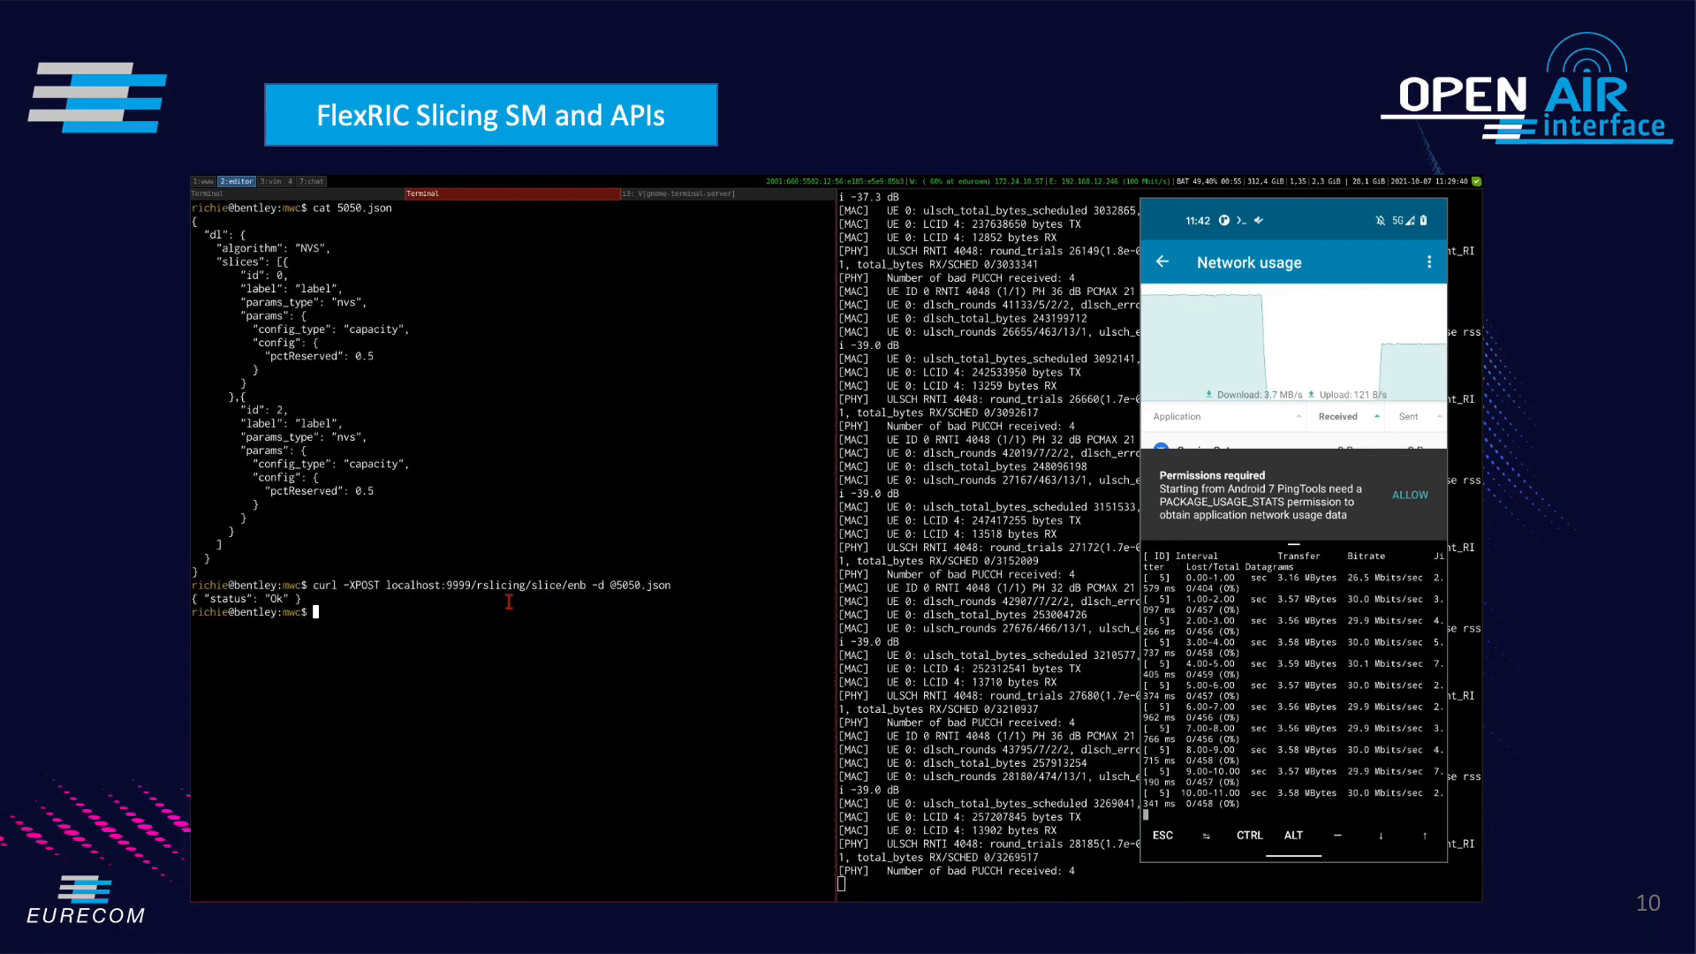
text(cat)
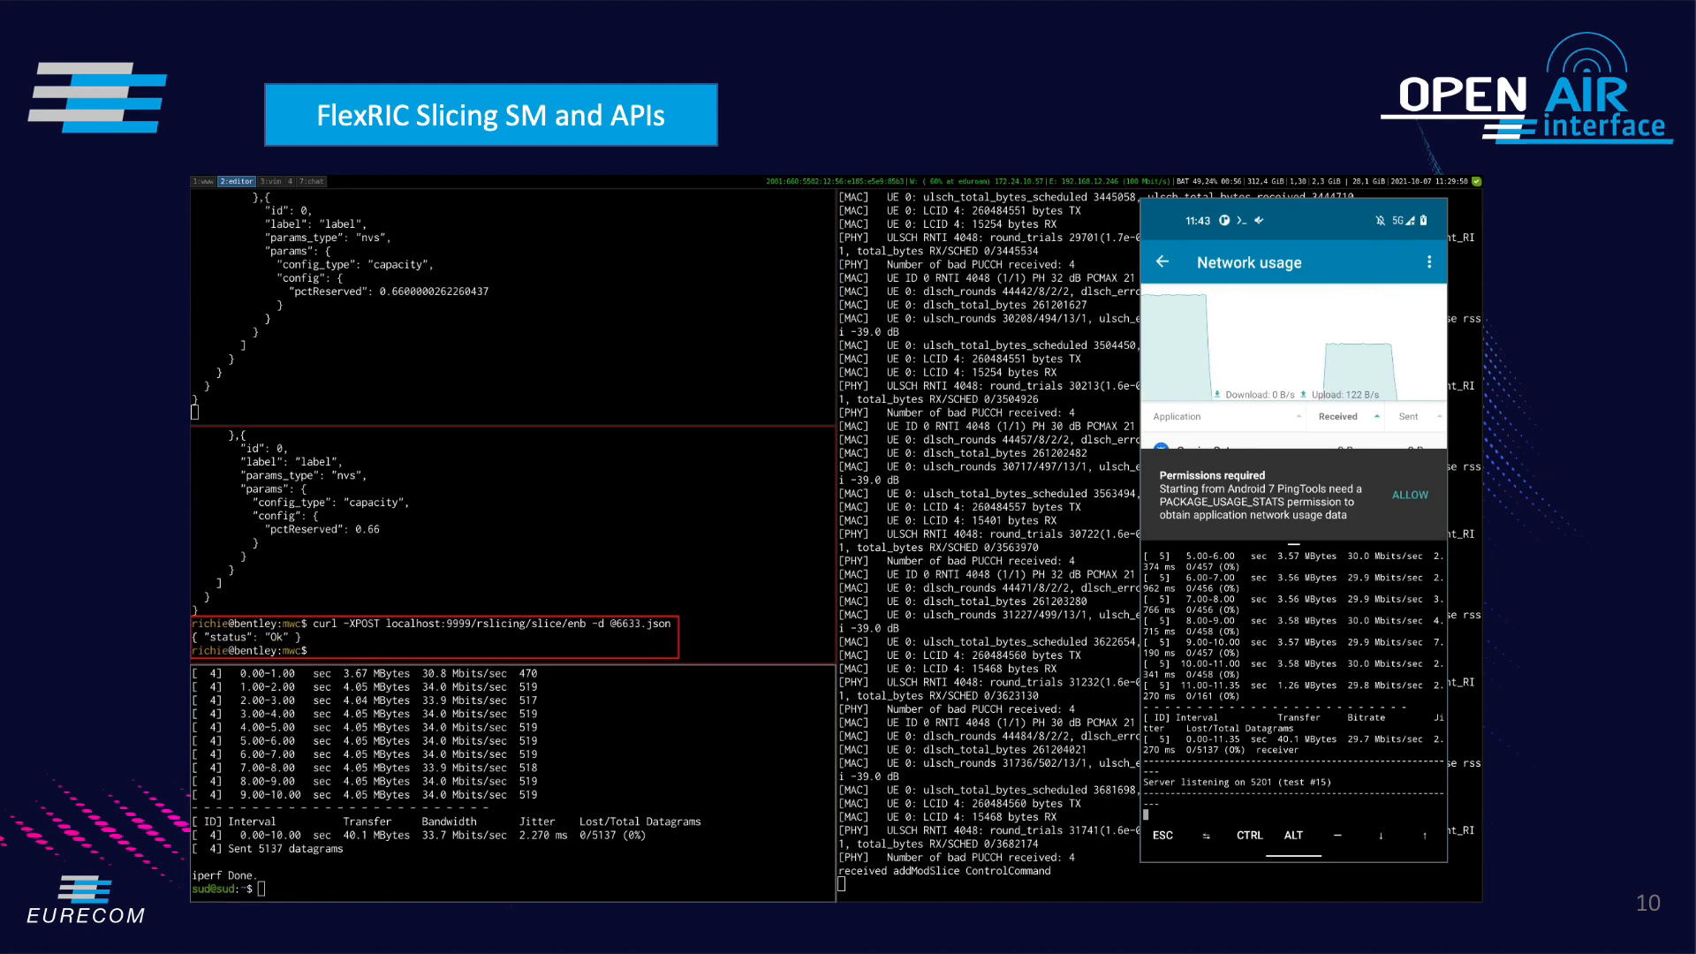
Start a reverse shell-history search in the bottom pane for an earlier command
key(ctrl+r)
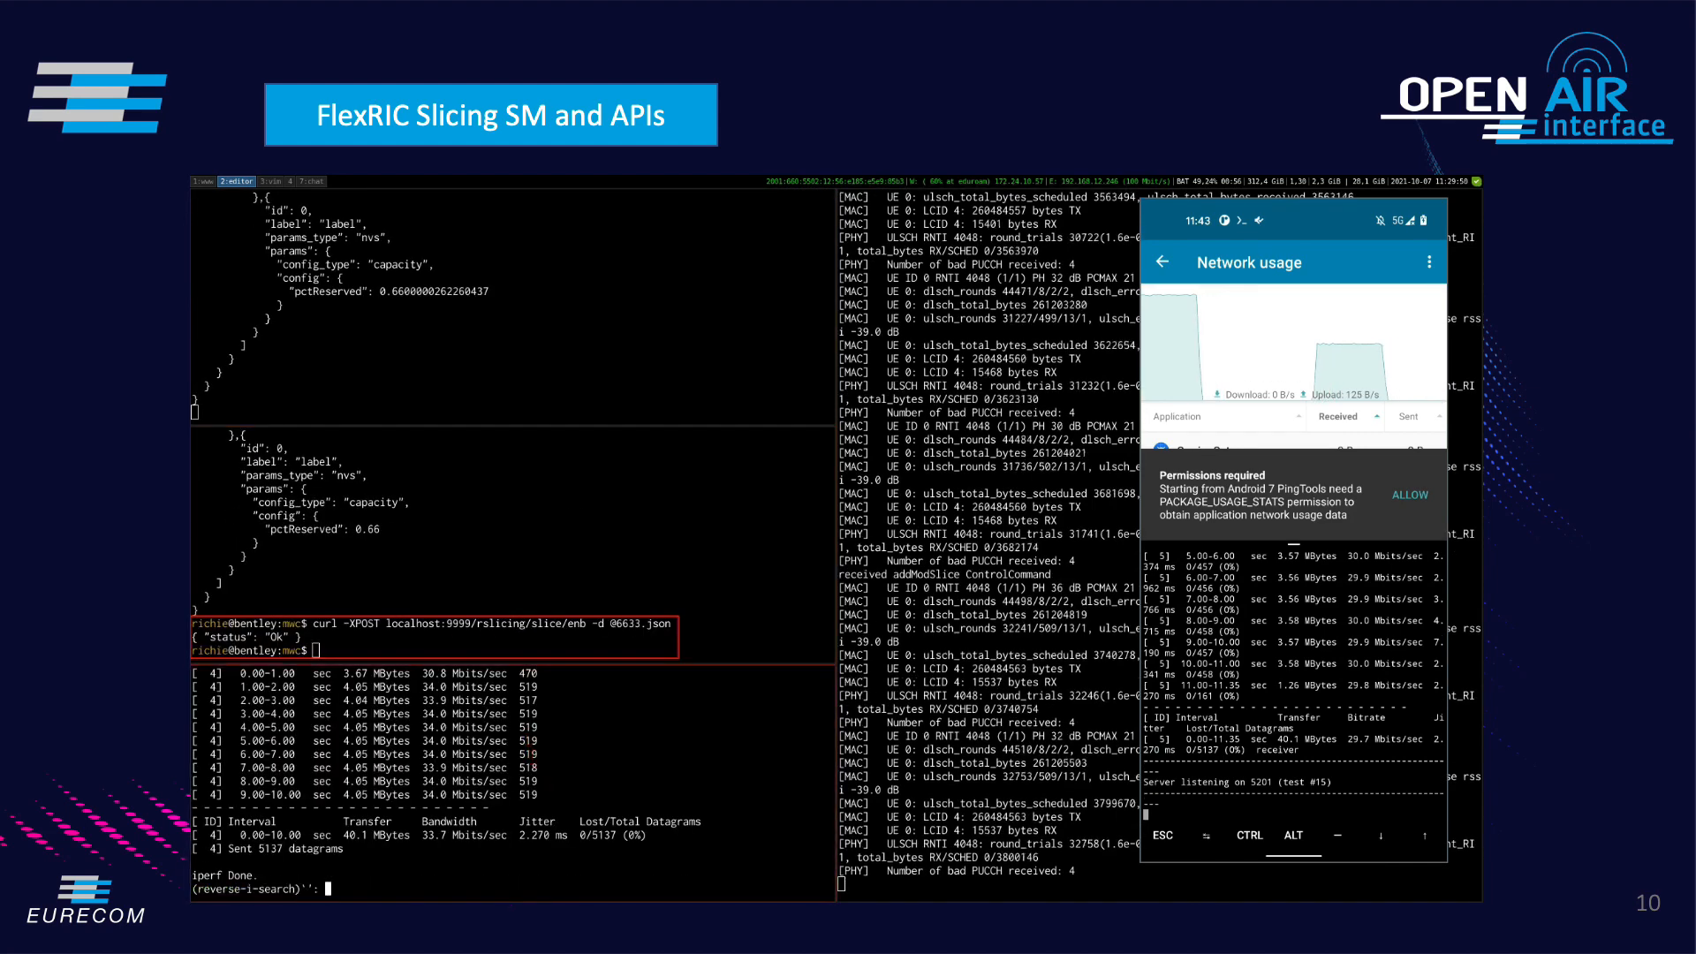